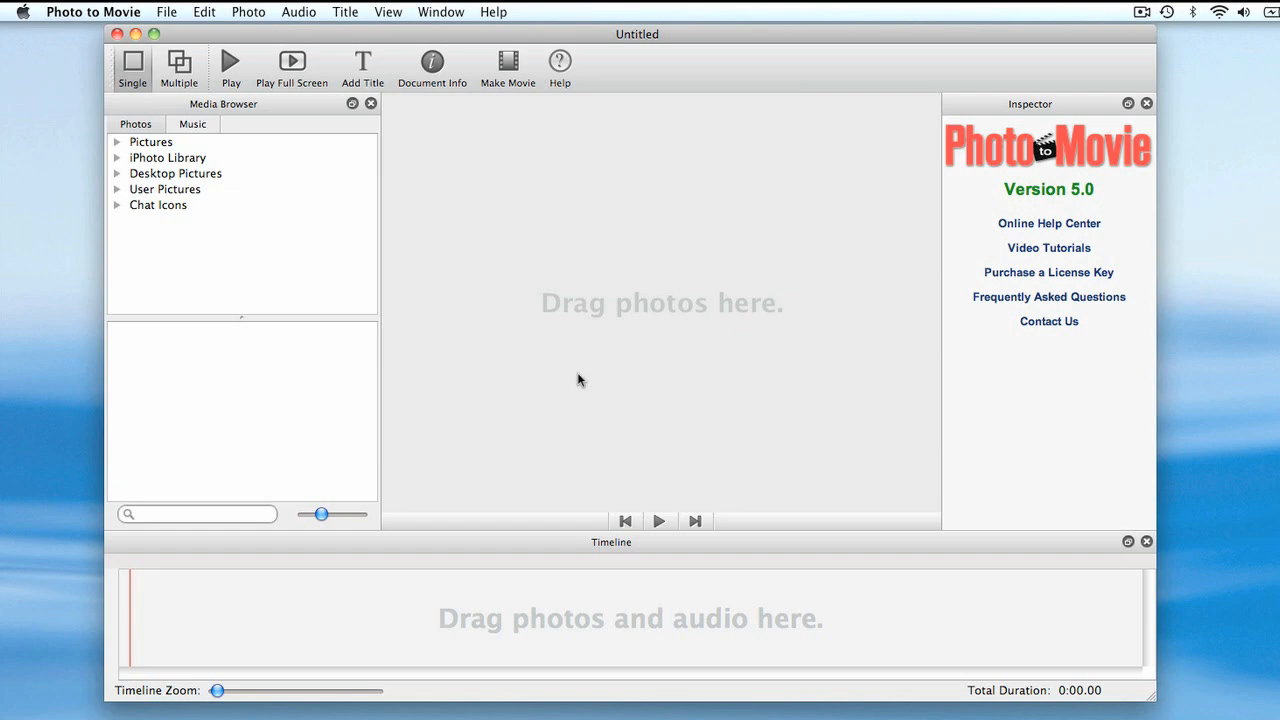
pyautogui.moveTo(480, 340)
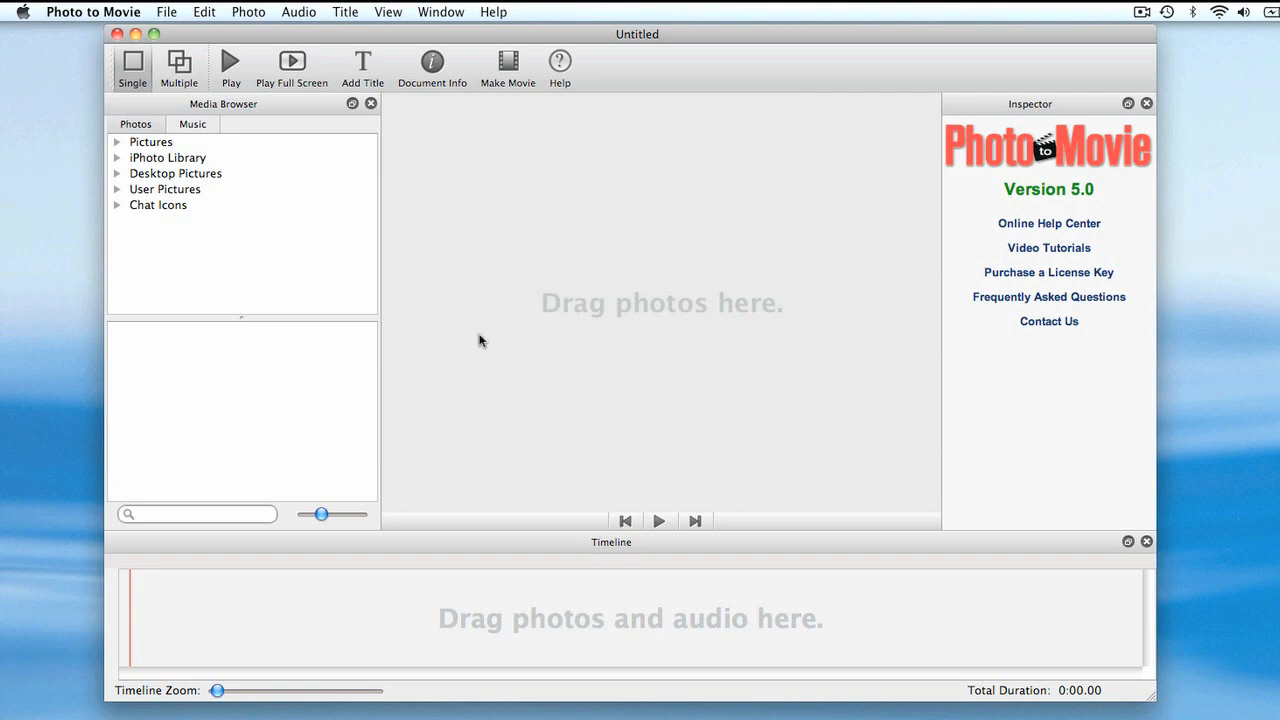
# Load the Plants collection from Desktop Pictures into the slideshow timeline
pyautogui.click(116, 172)
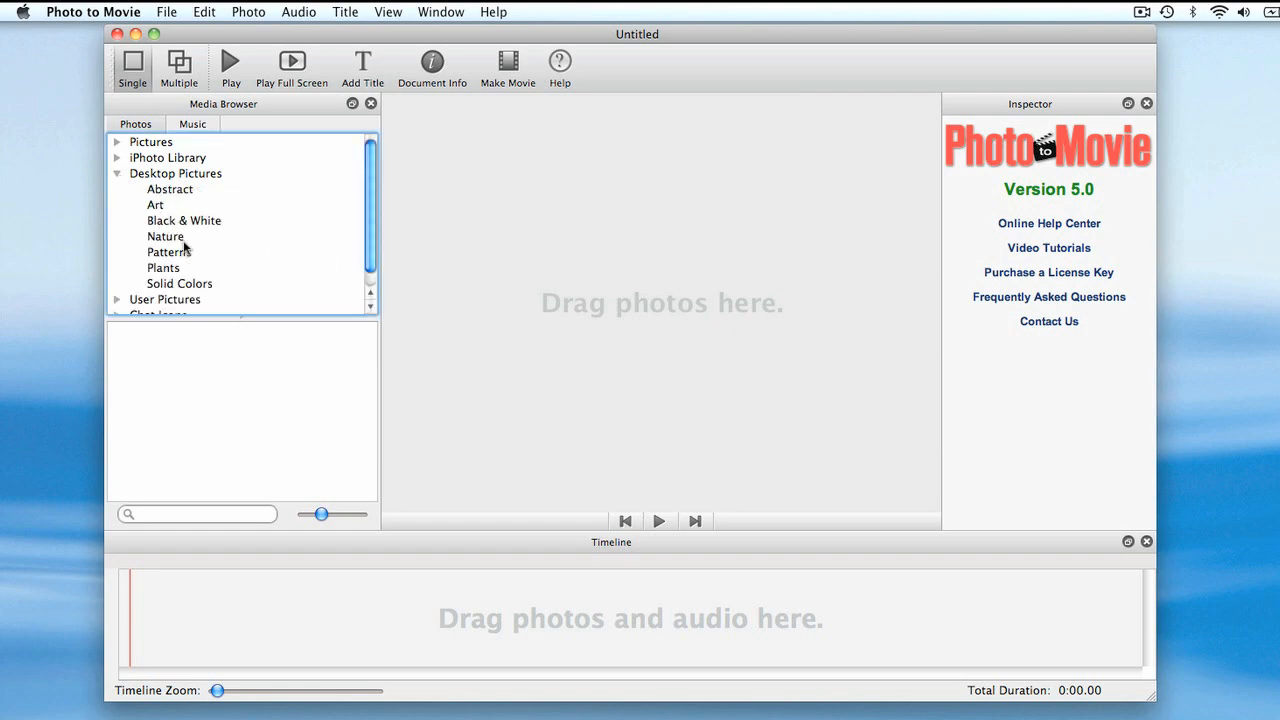
pyautogui.click(164, 268)
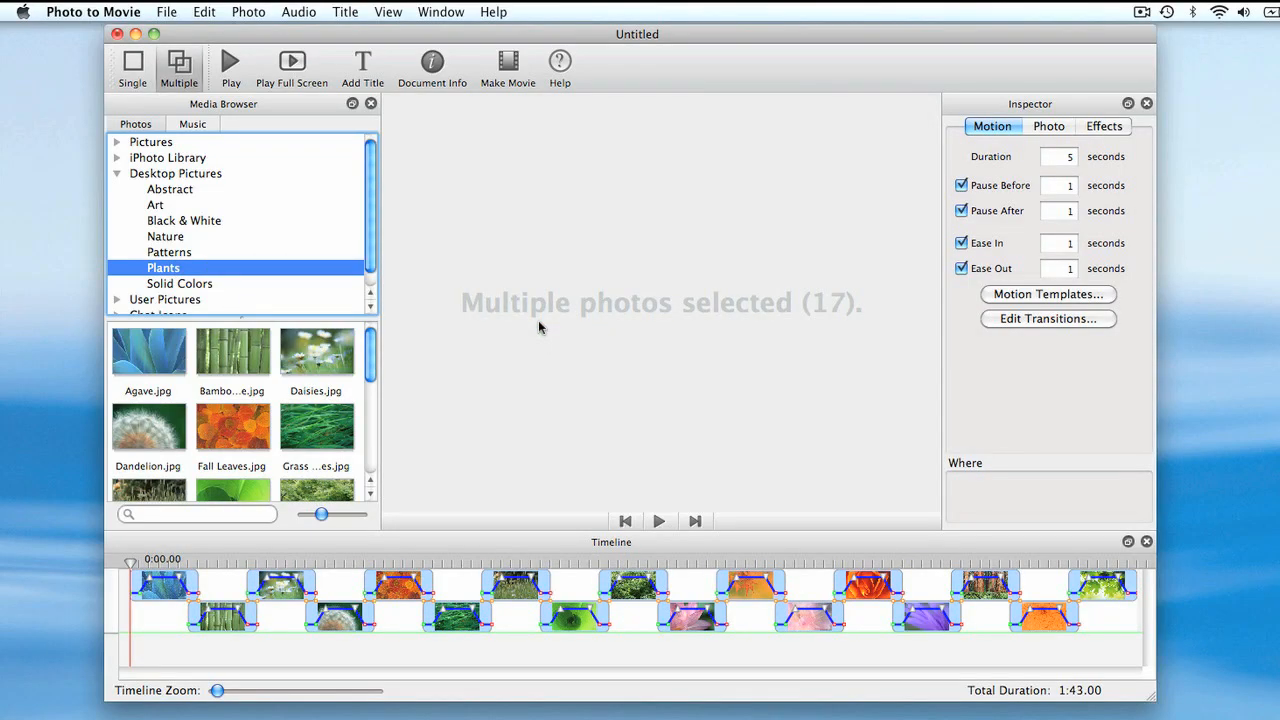
pyautogui.moveTo(398, 568)
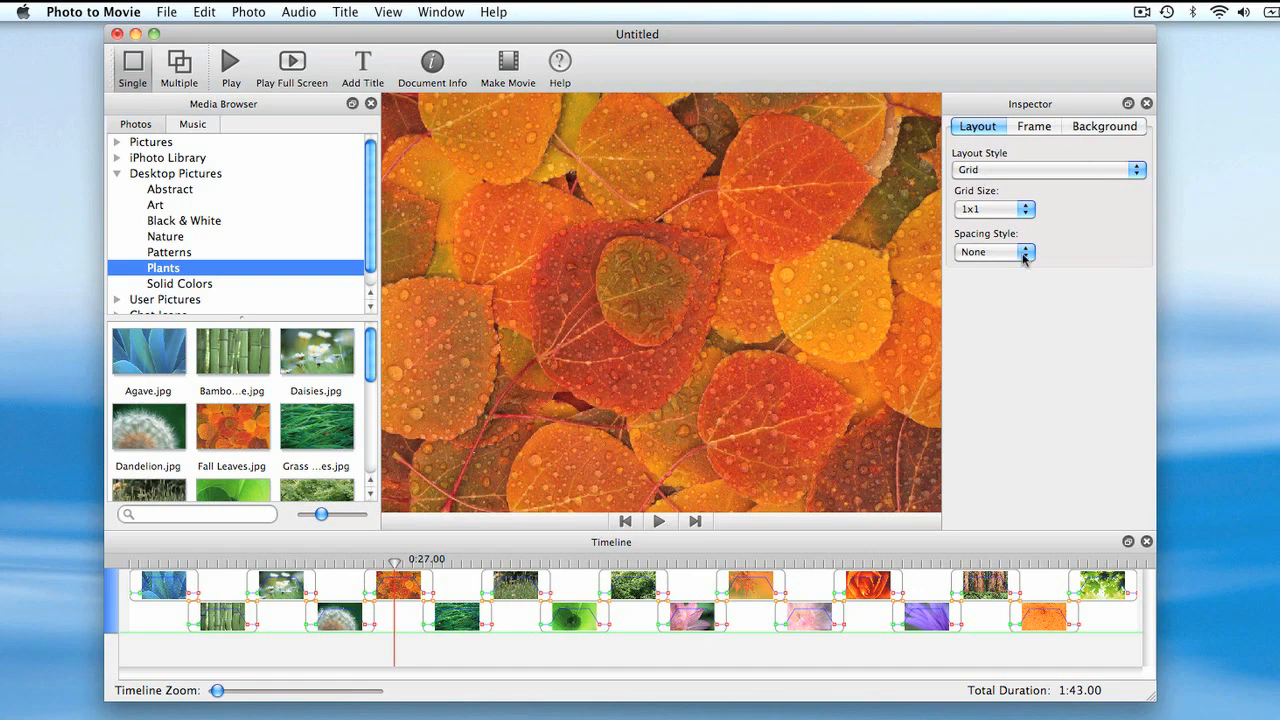
pyautogui.moveTo(982, 118)
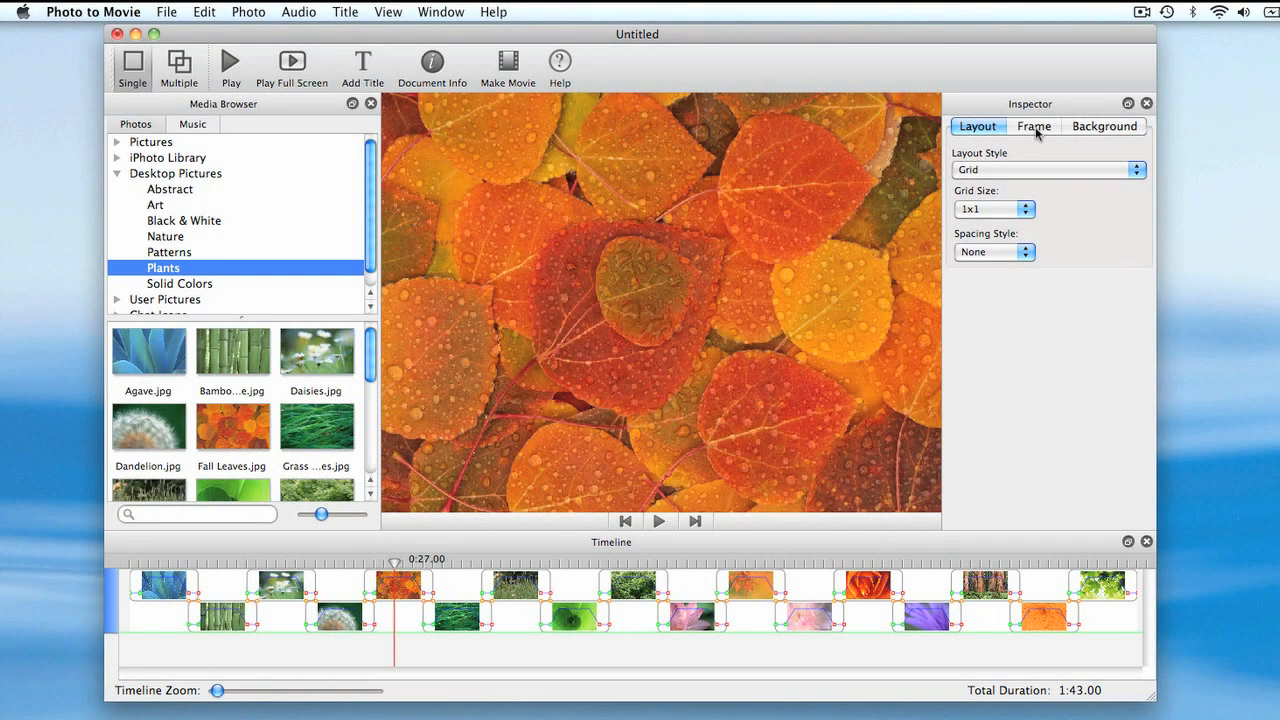
# Apply a 10% margin around the Fall Leaves photo, experimenting with the Left margin value
pyautogui.click(1034, 126)
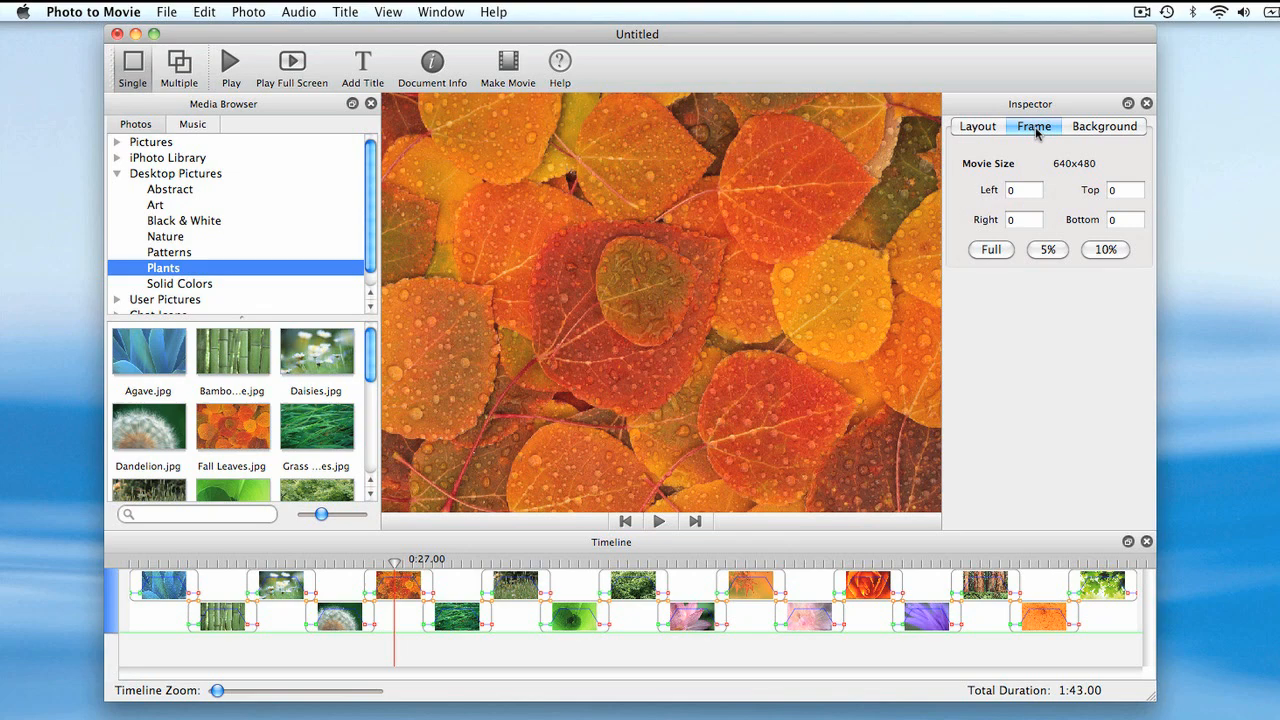
pyautogui.click(1104, 248)
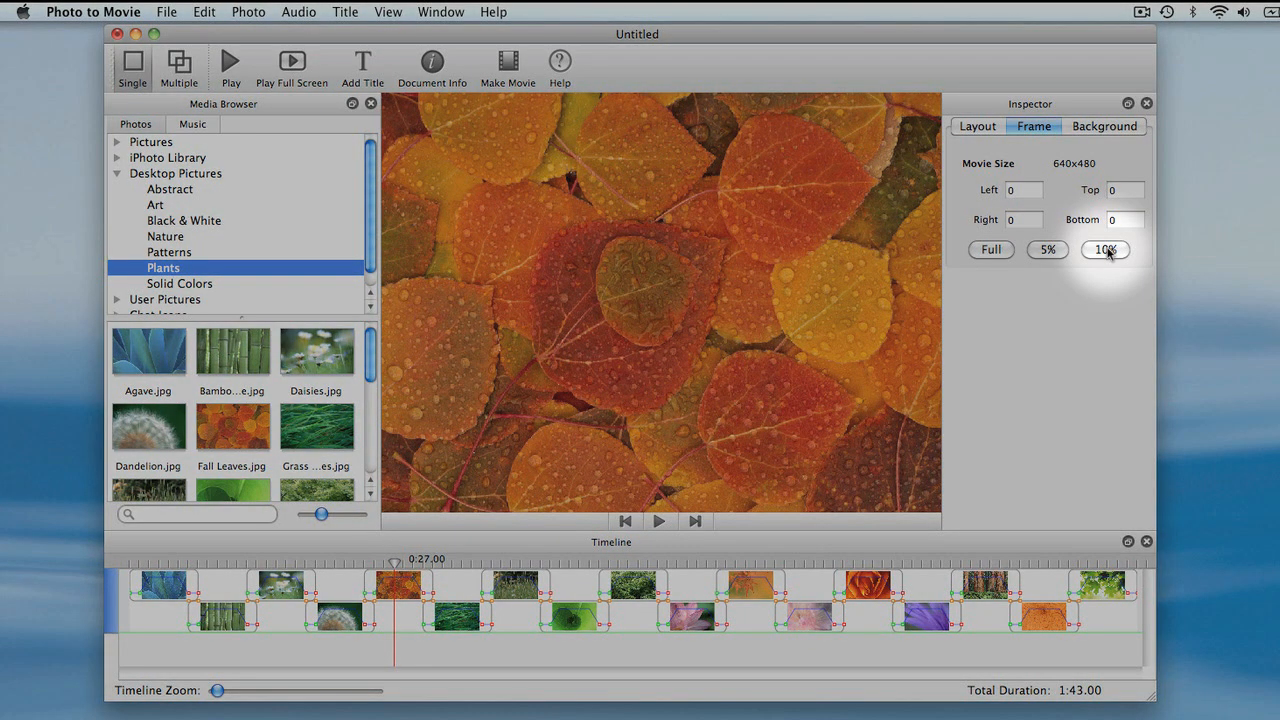
pyautogui.click(1104, 248)
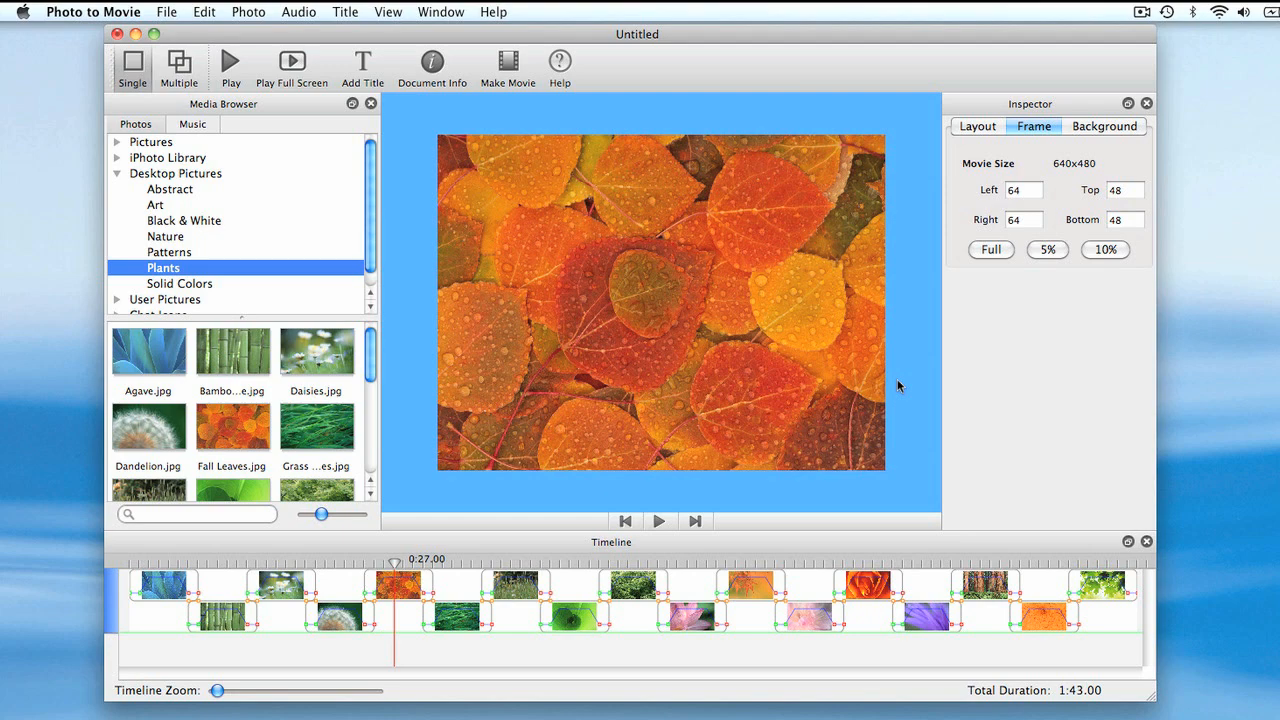
pyautogui.moveTo(910, 330)
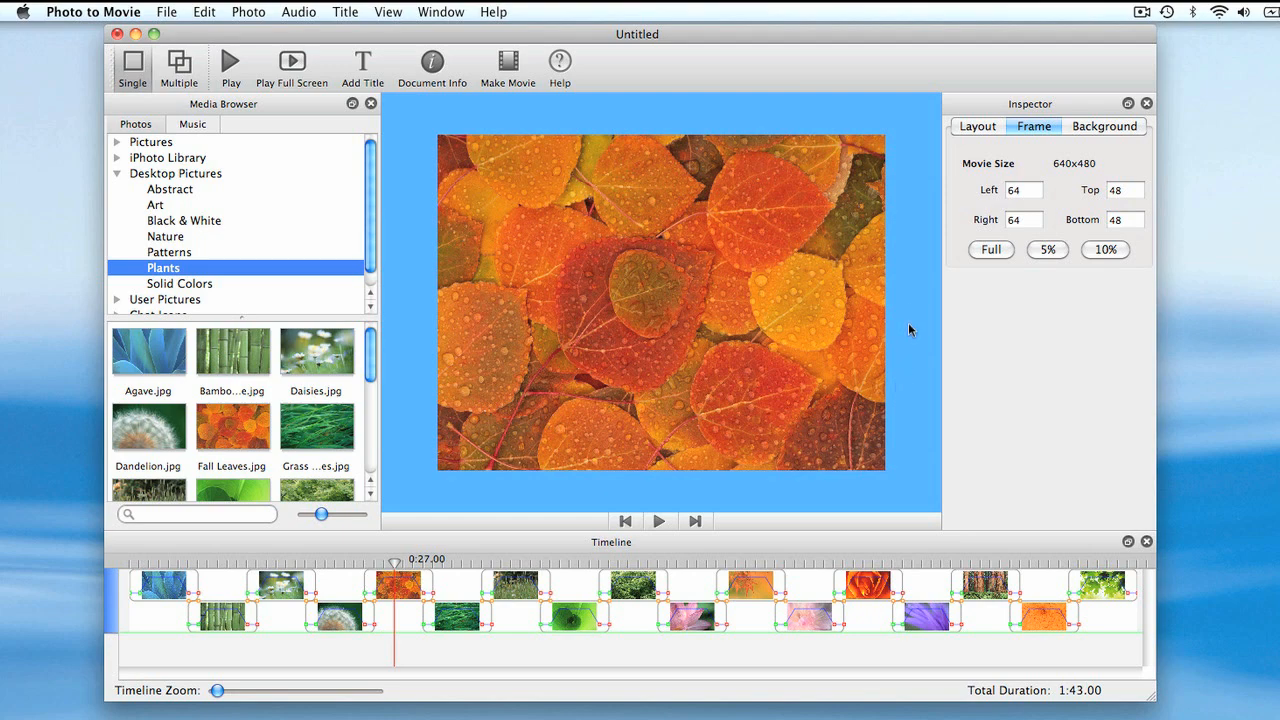
pyautogui.moveTo(910, 320)
pyautogui.write('3')
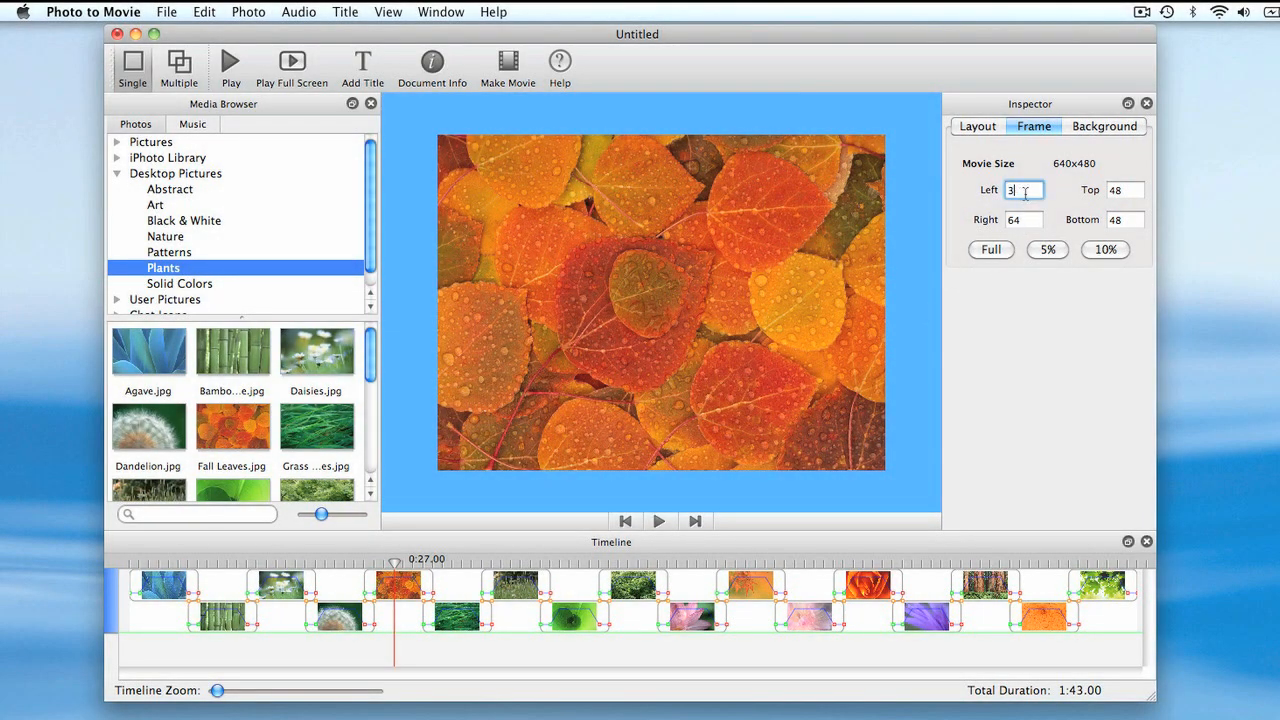
pyautogui.write('00')
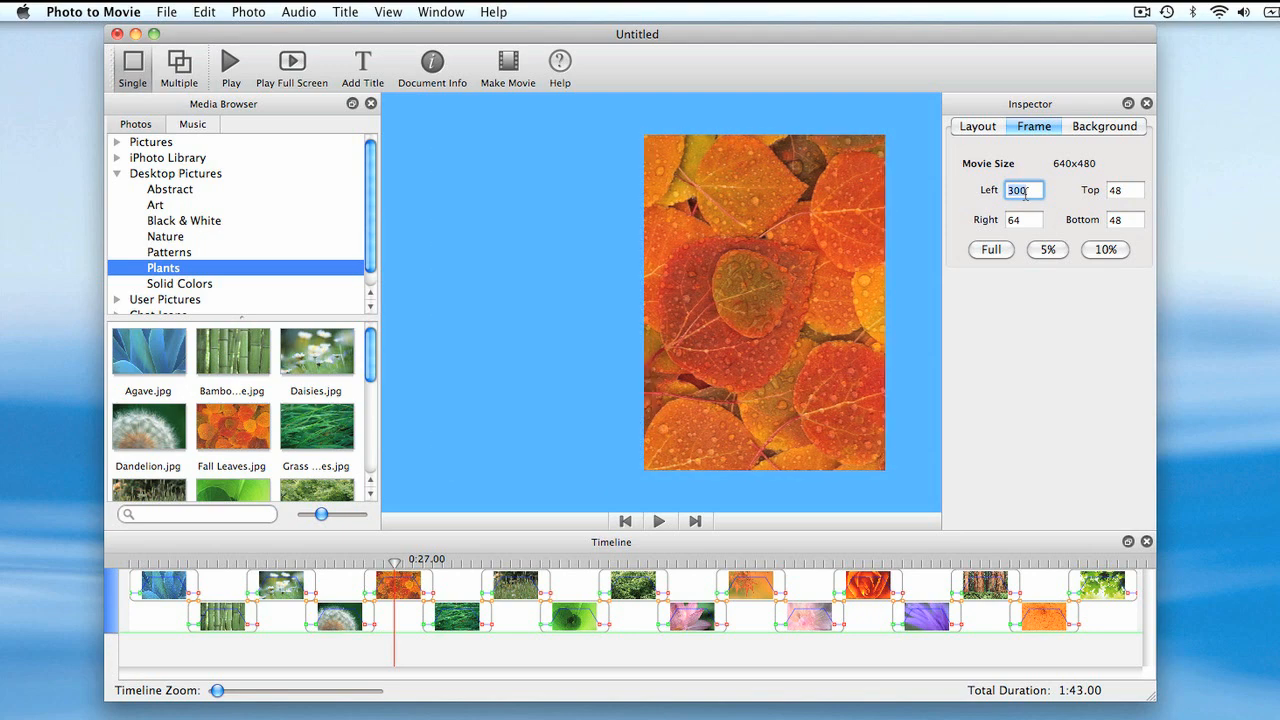
pyautogui.moveTo(572, 264)
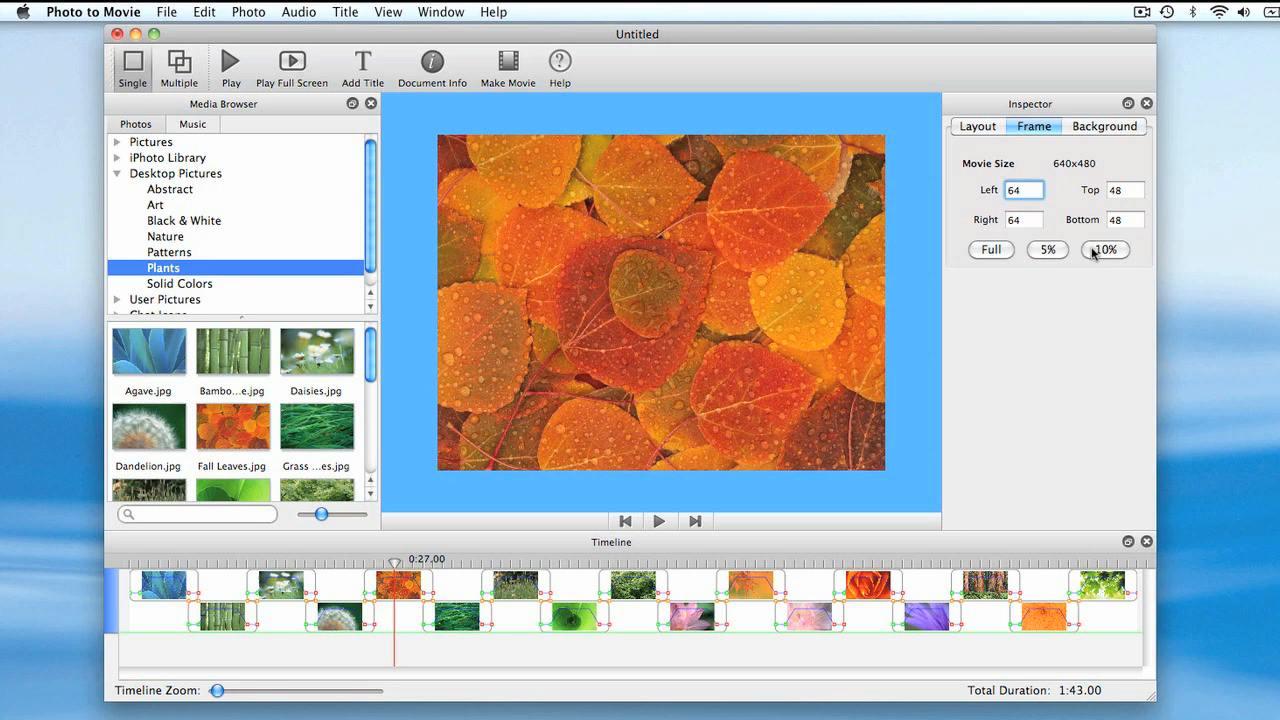
pyautogui.moveTo(904, 280)
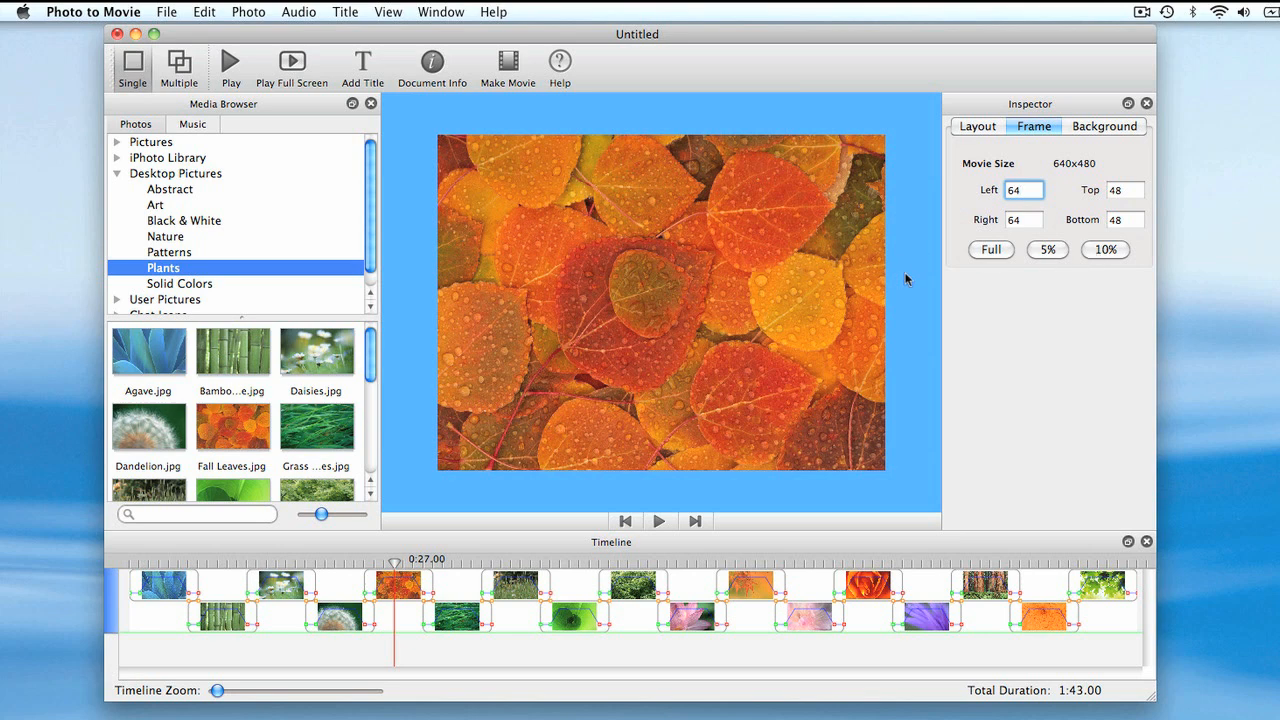
pyautogui.moveTo(912, 304)
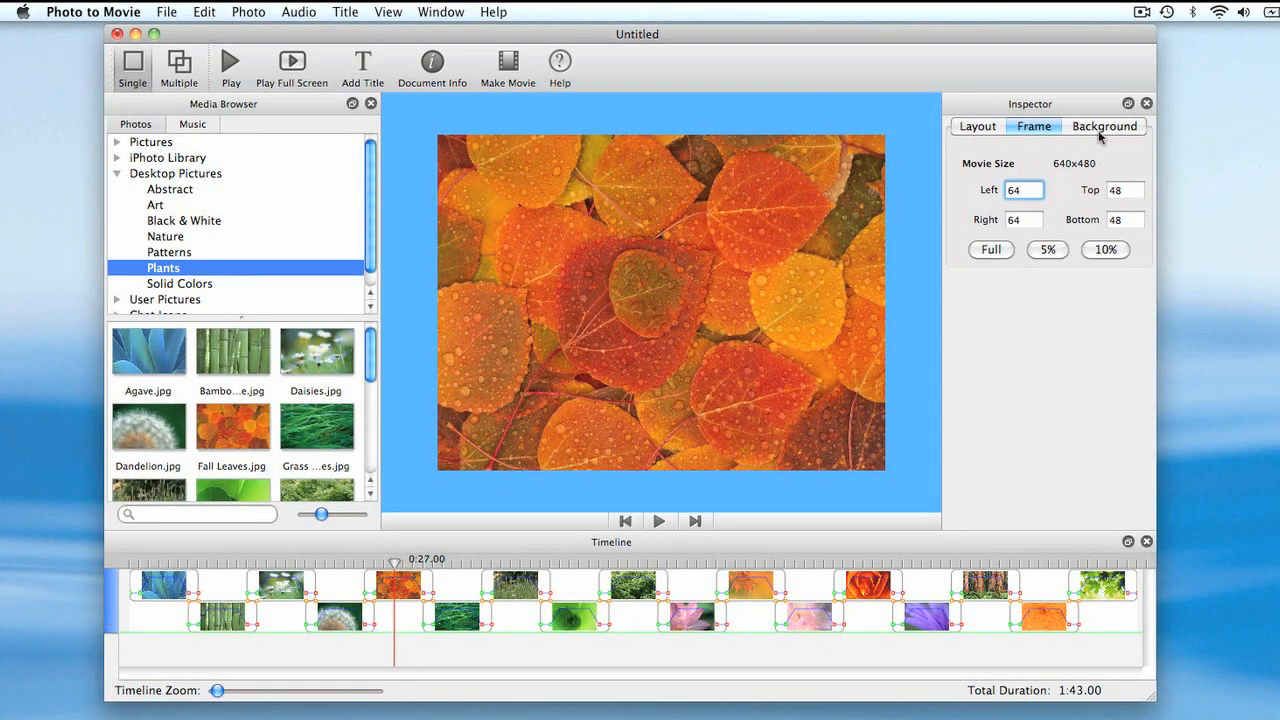
# Show the slide's background settings, dismissing the Document Info sheet
pyautogui.click(1104, 126)
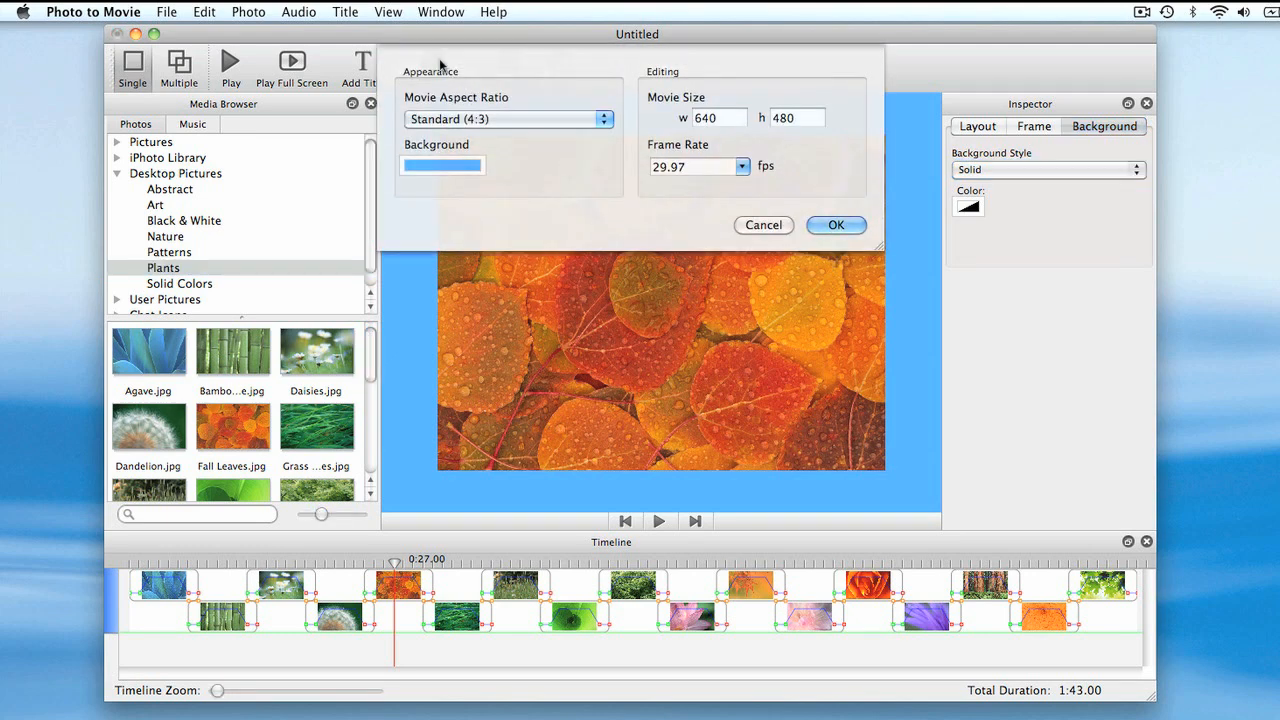
pyautogui.click(836, 224)
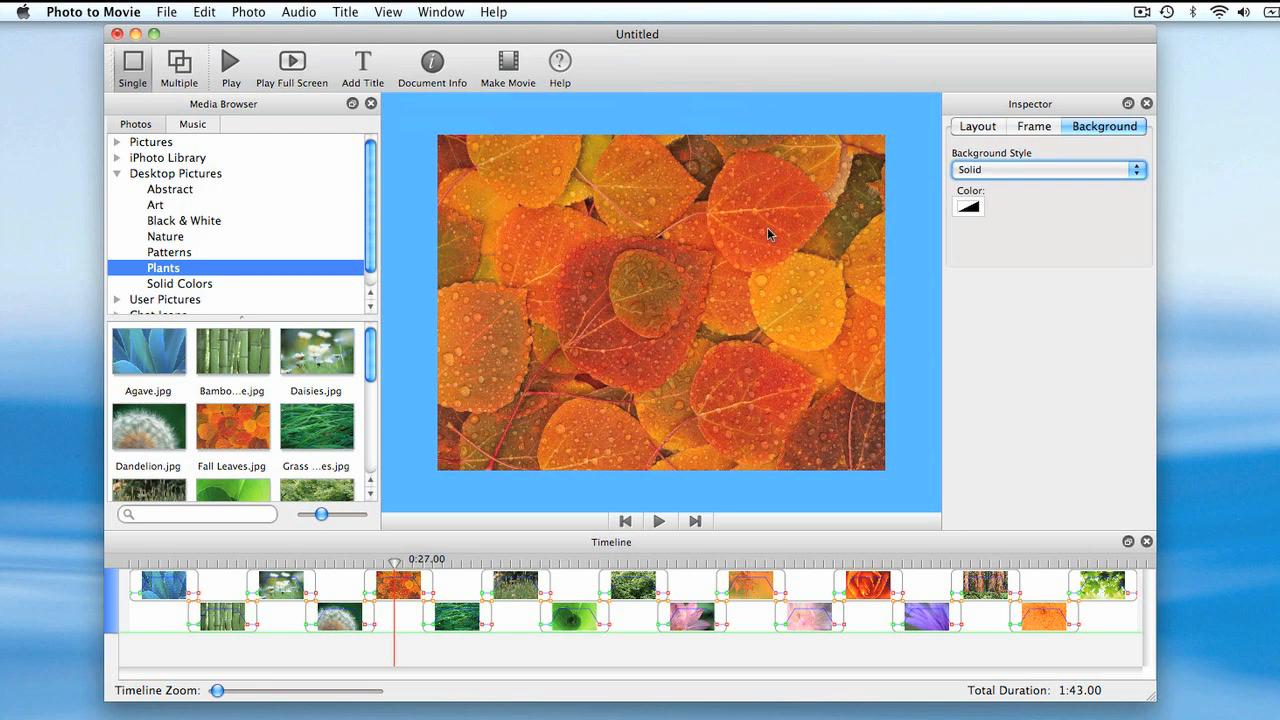
pyautogui.moveTo(968, 208)
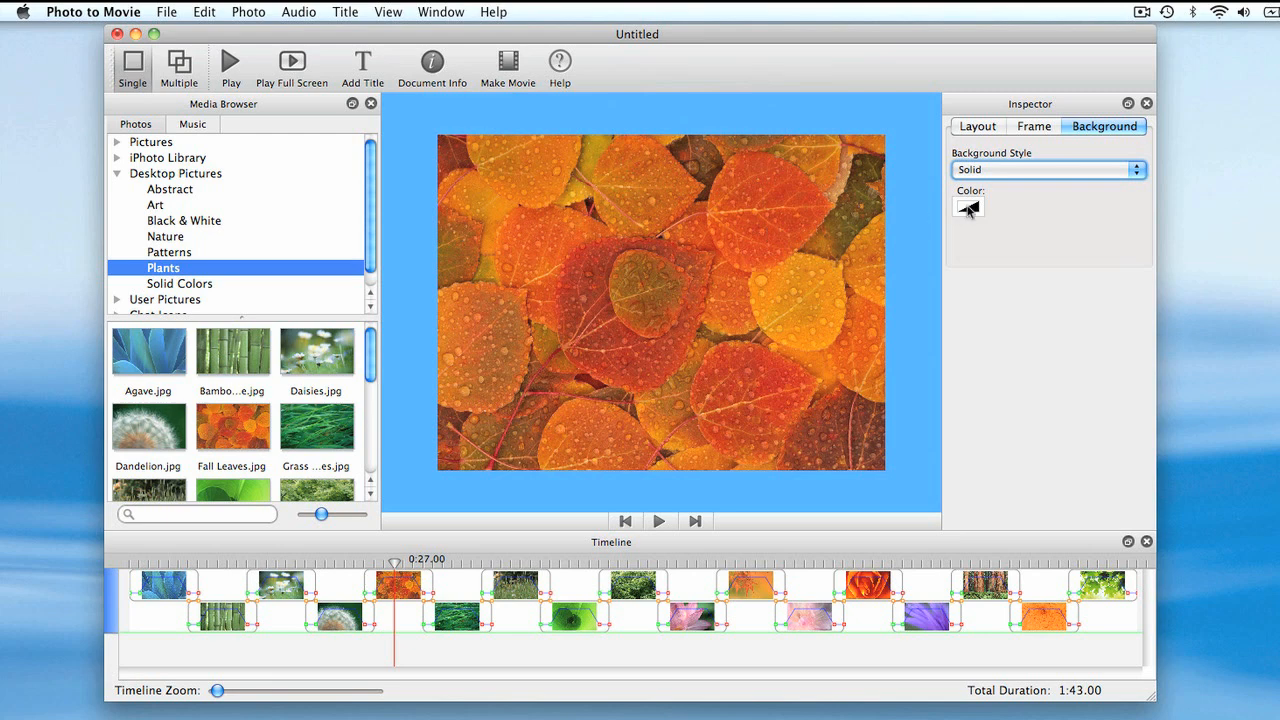
# Make the solid background a light peach with alpha 255, then switch to a textured style
pyautogui.click(968, 206)
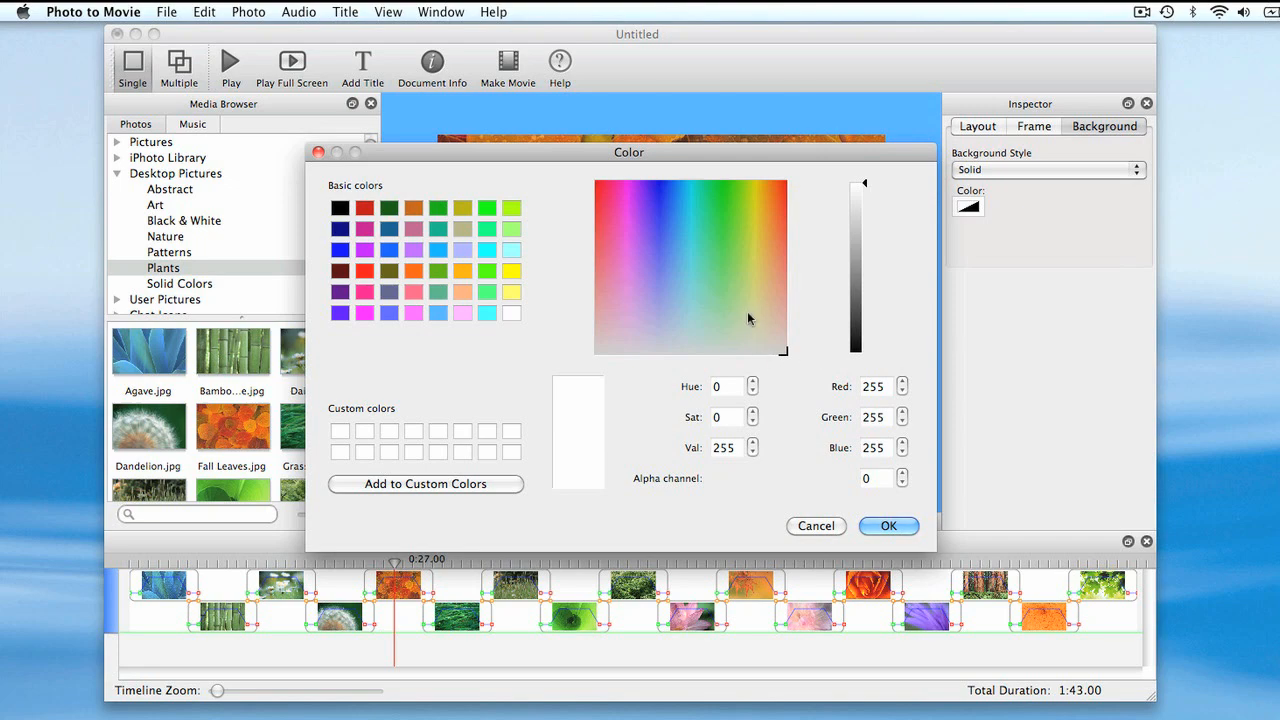
pyautogui.click(776, 296)
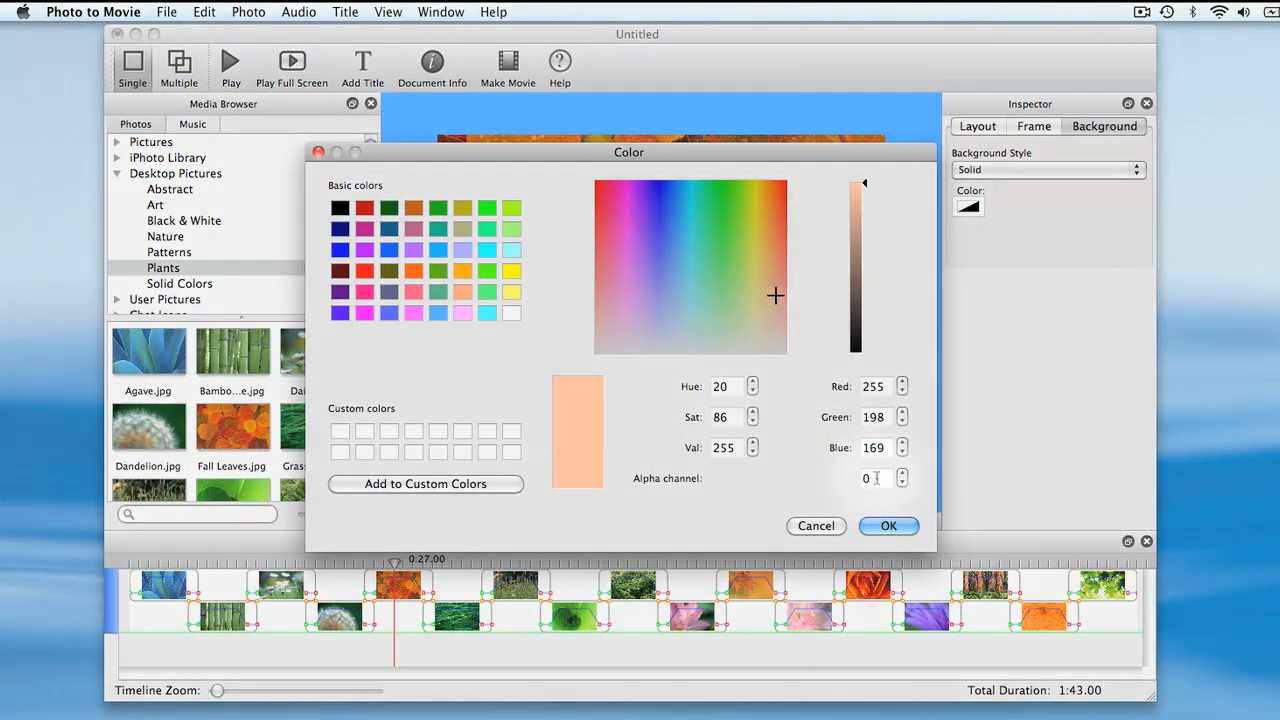
pyautogui.click(876, 478)
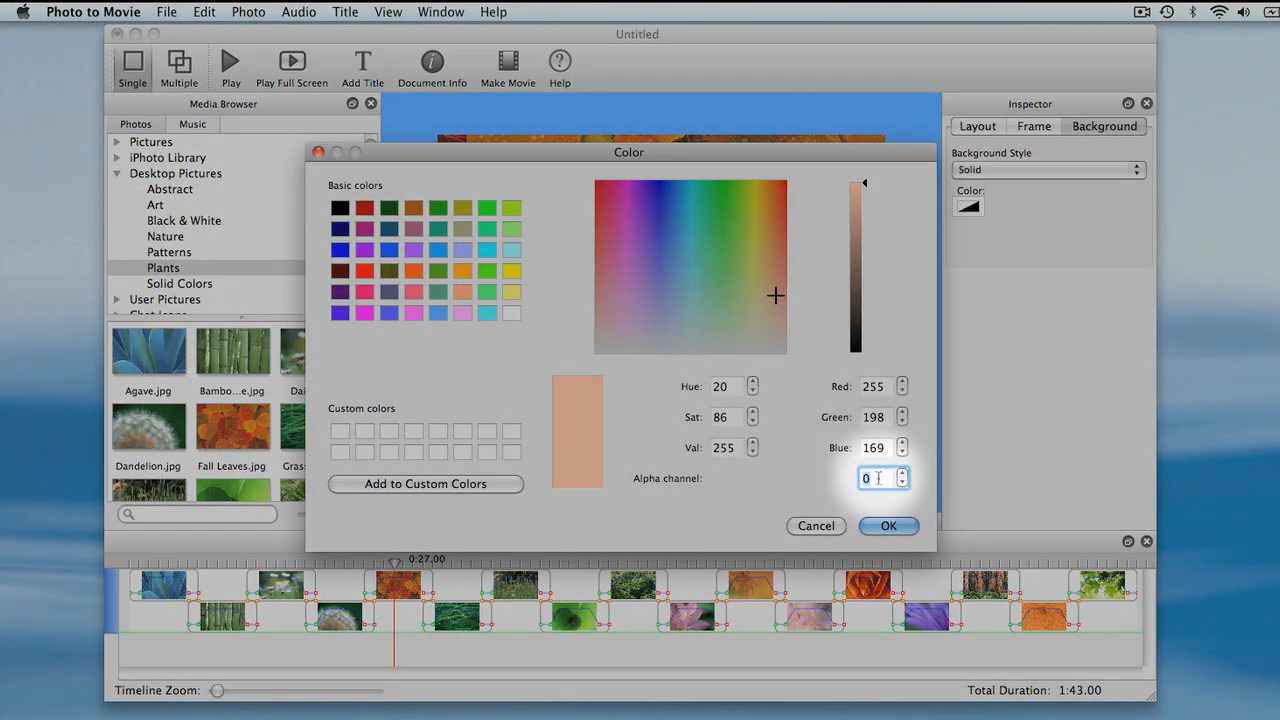
pyautogui.write('255')
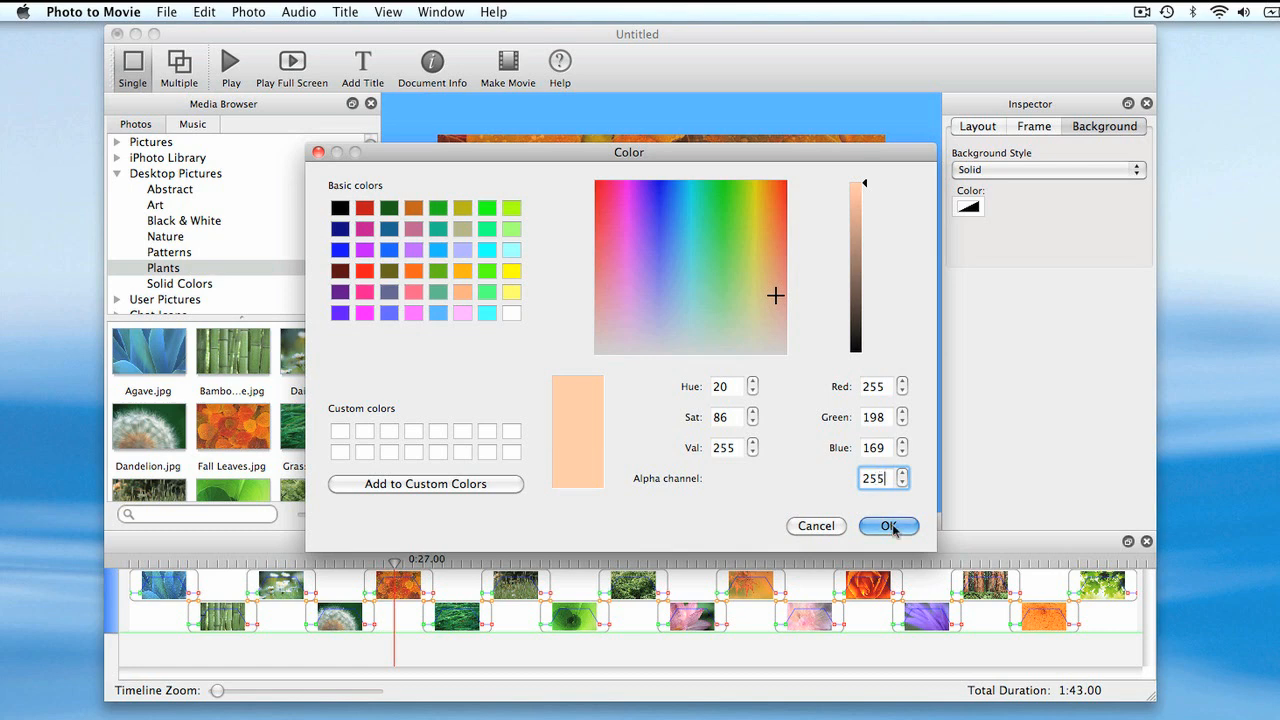
pyautogui.click(888, 524)
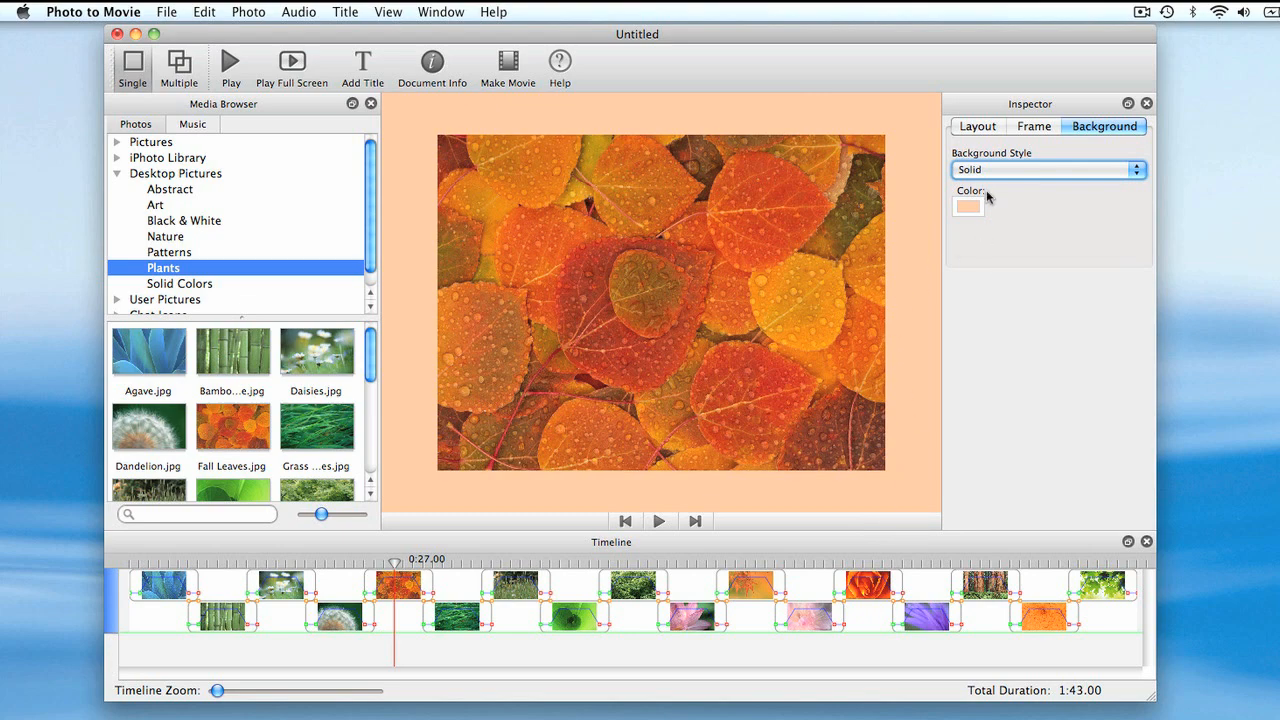
pyautogui.click(1048, 168)
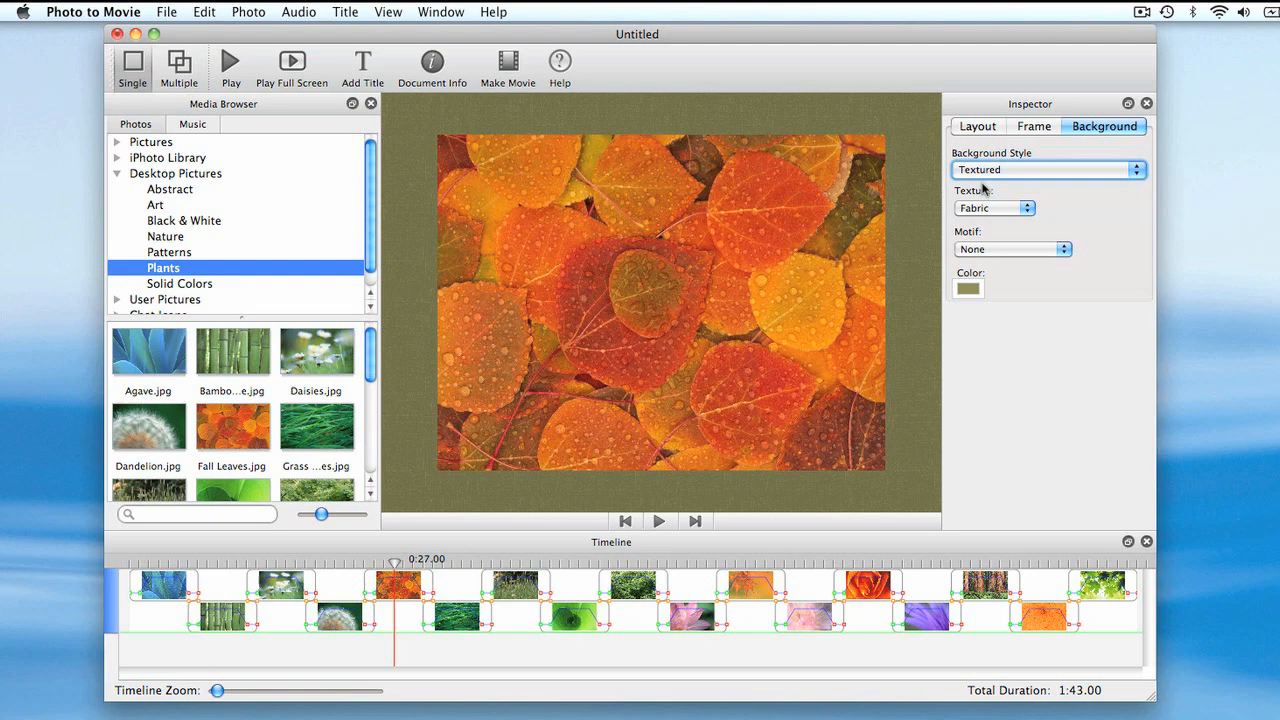
# Decorate the textured fabric background with the Sun Moon Circle motif
pyautogui.click(1012, 248)
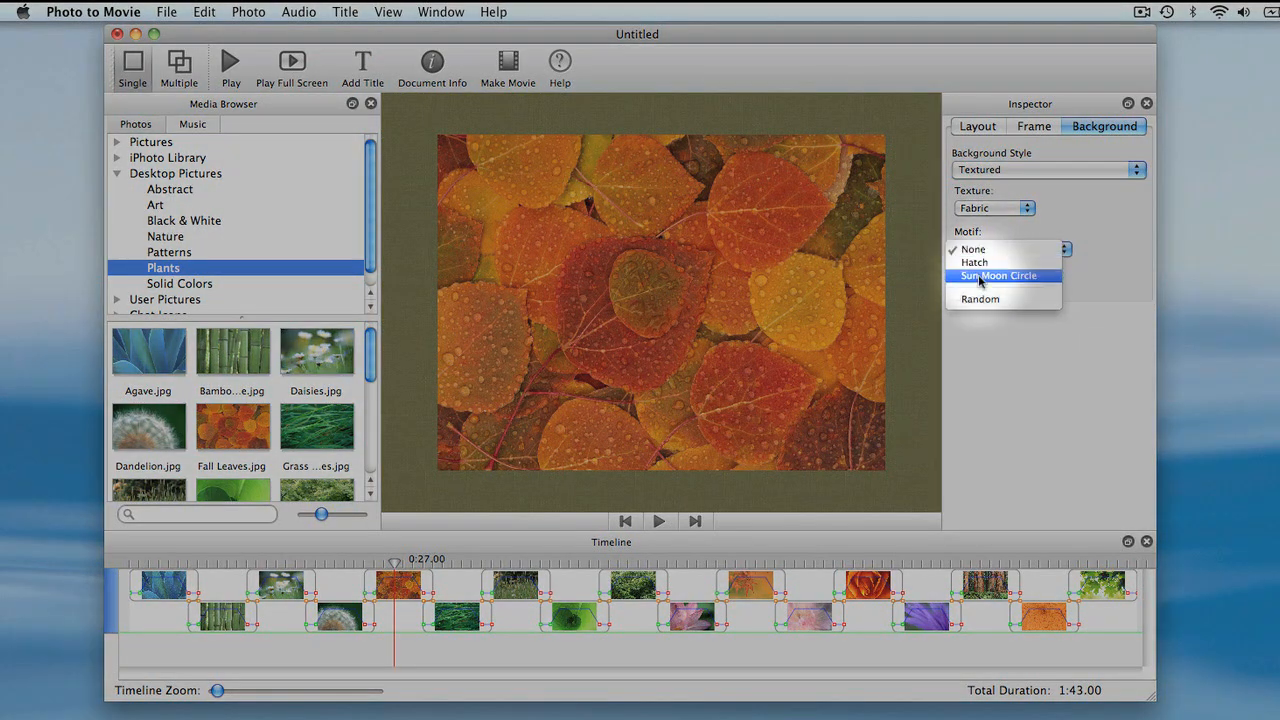
pyautogui.click(998, 276)
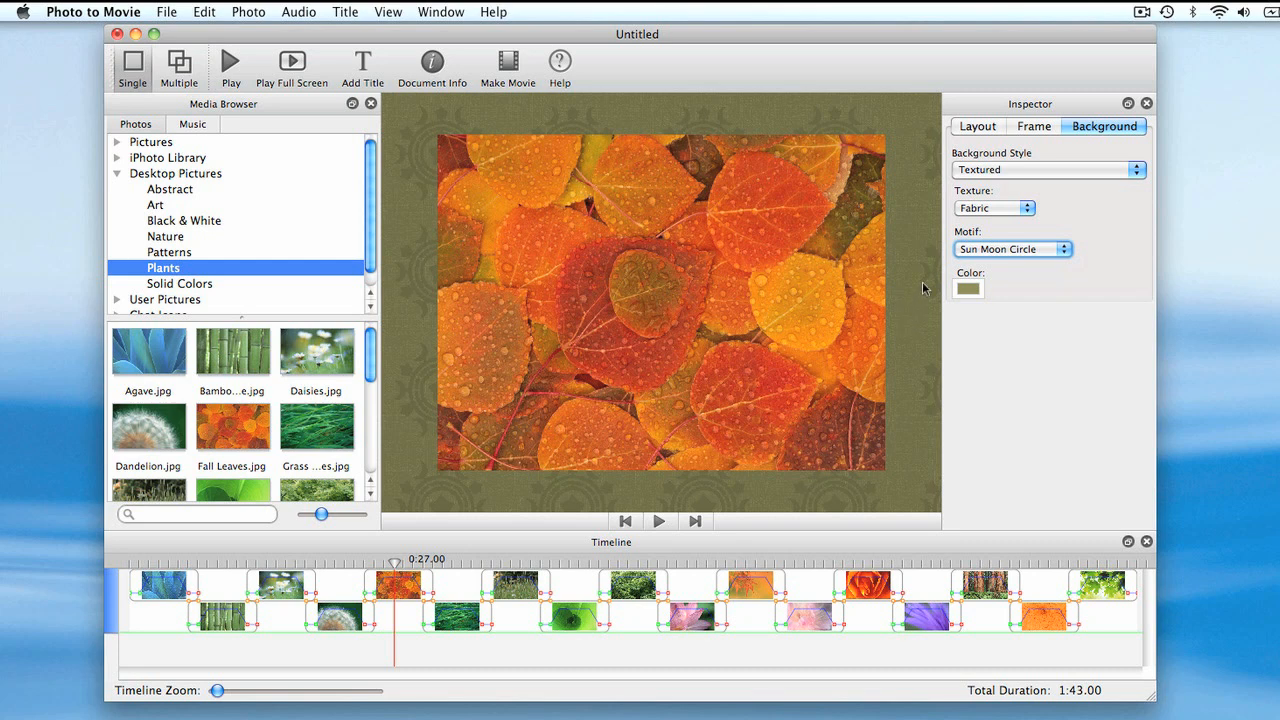
pyautogui.moveTo(896, 148)
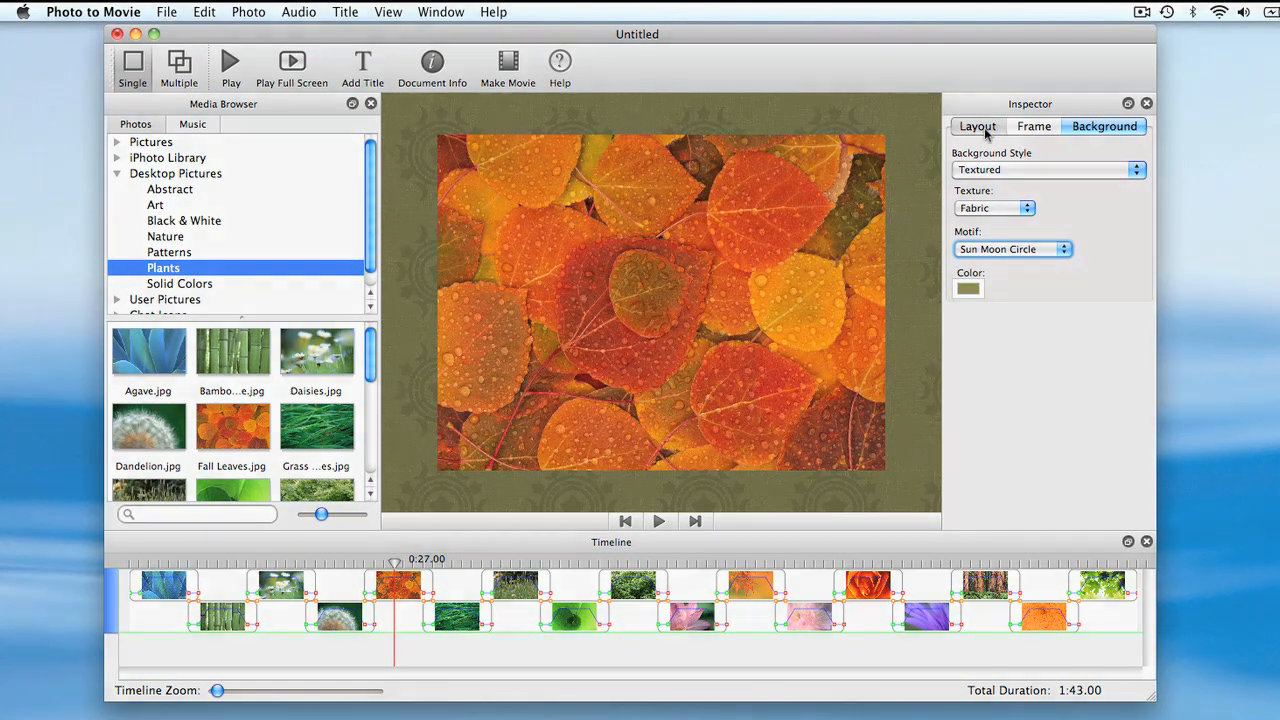
# Lay out slides as a 2x1 grid of photos with Medium spacing
pyautogui.click(976, 126)
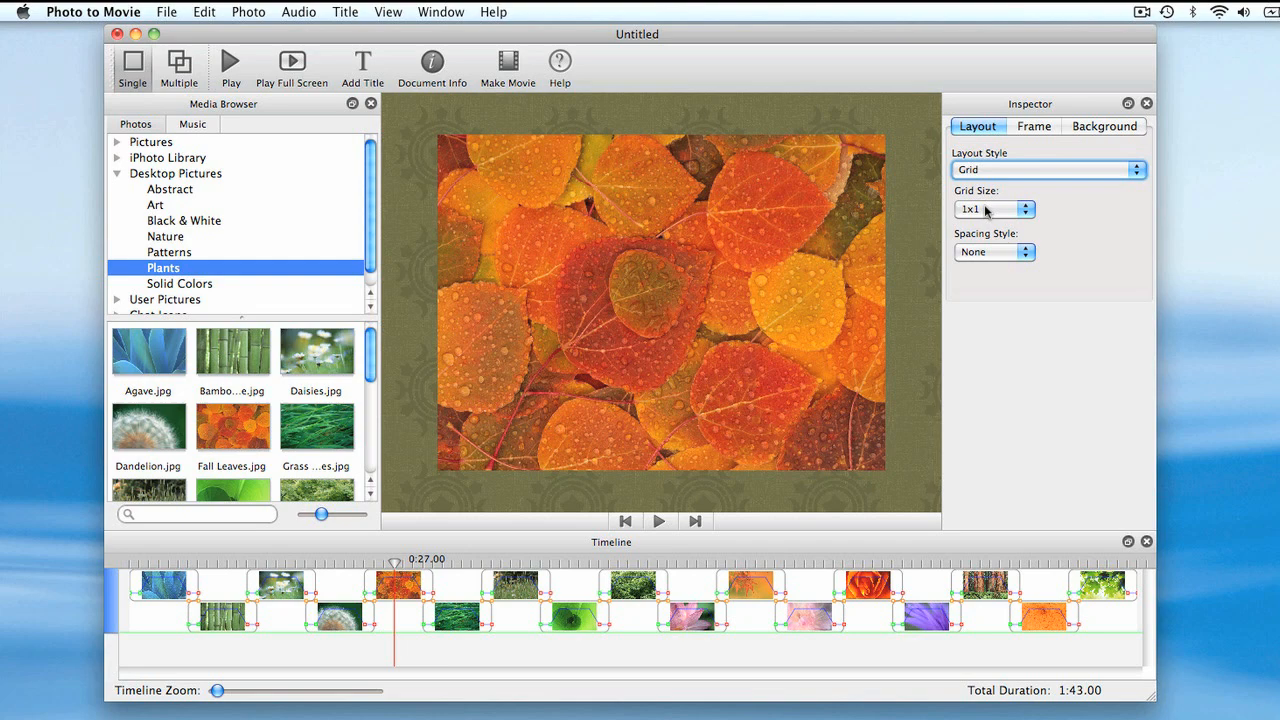
pyautogui.click(992, 210)
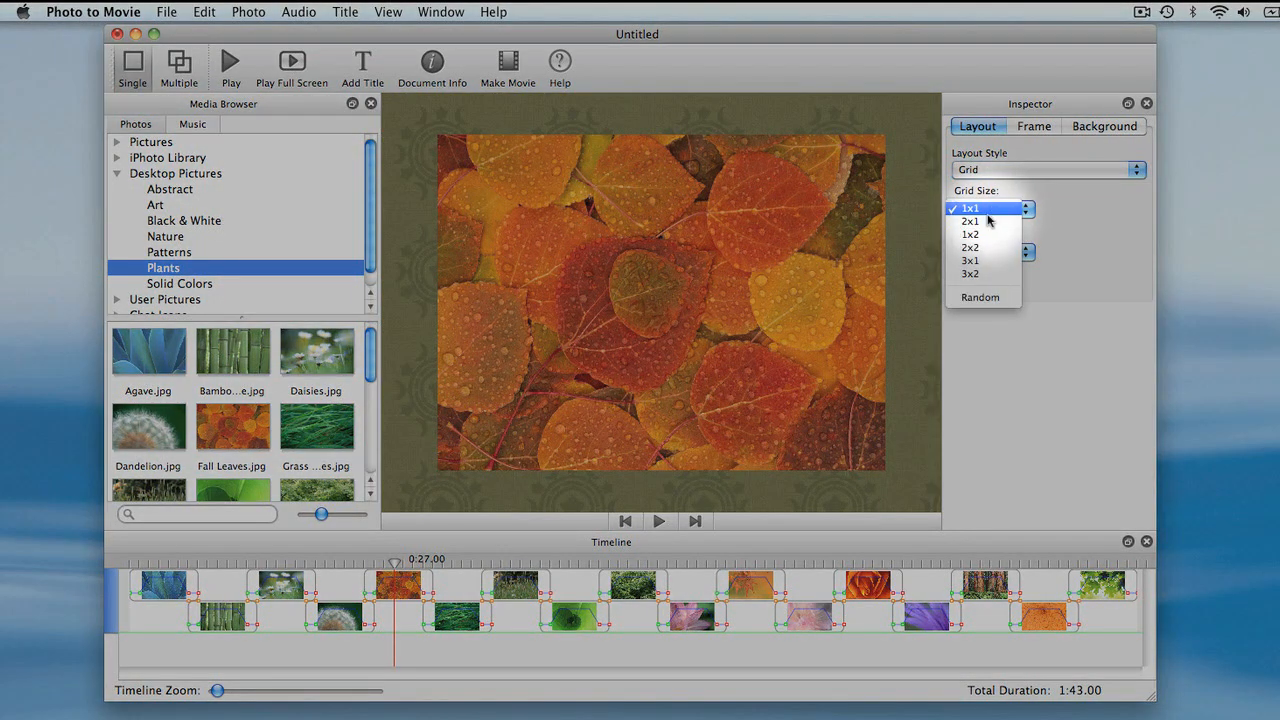
pyautogui.click(968, 220)
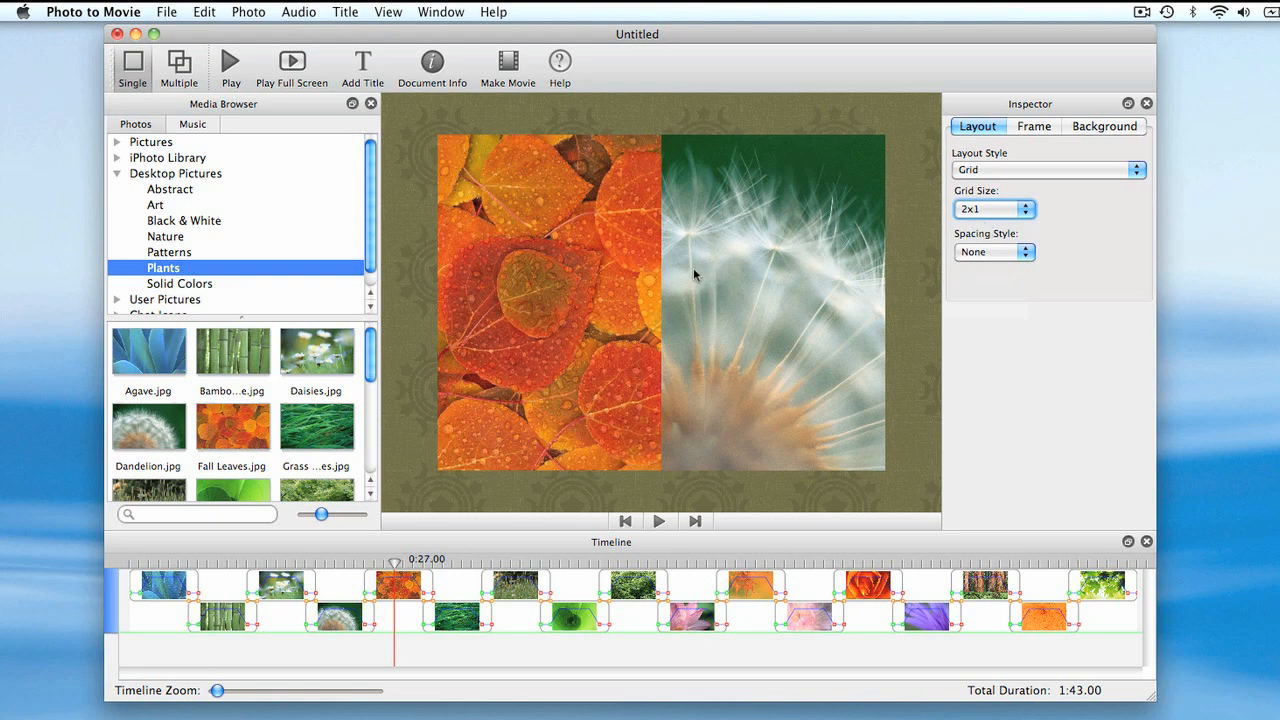
pyautogui.moveTo(844, 270)
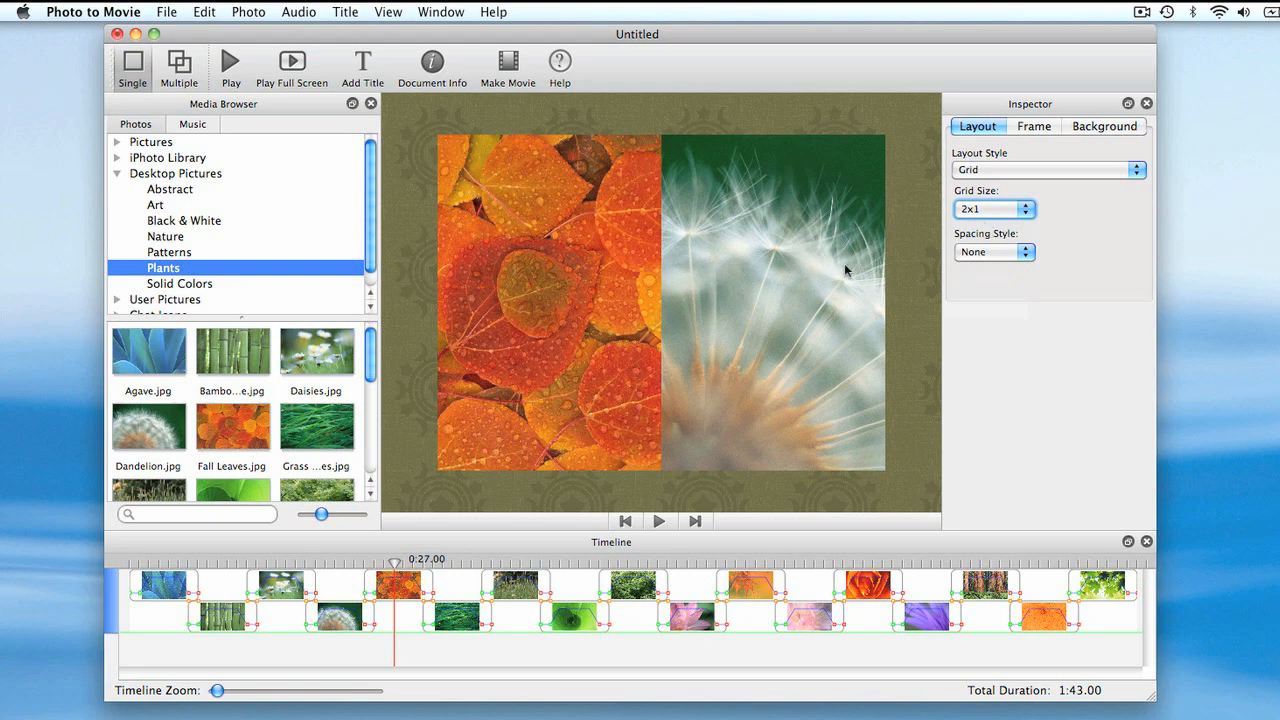
pyautogui.click(992, 252)
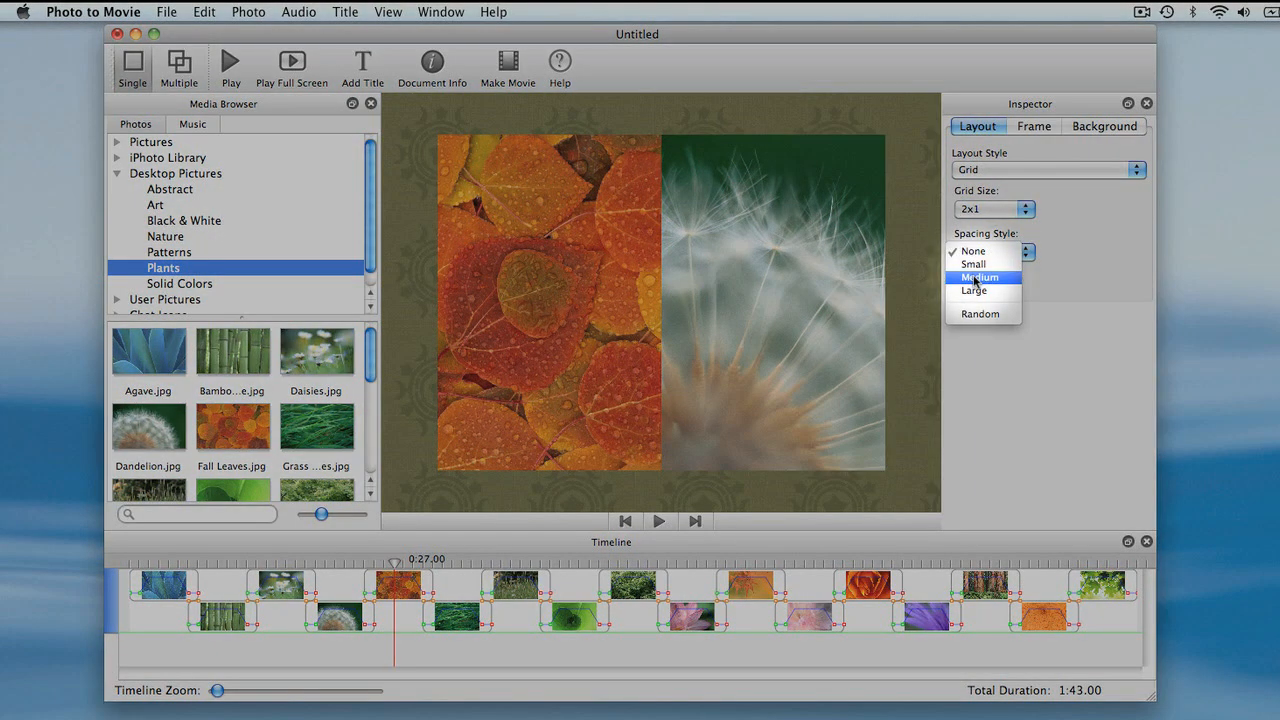
pyautogui.click(980, 276)
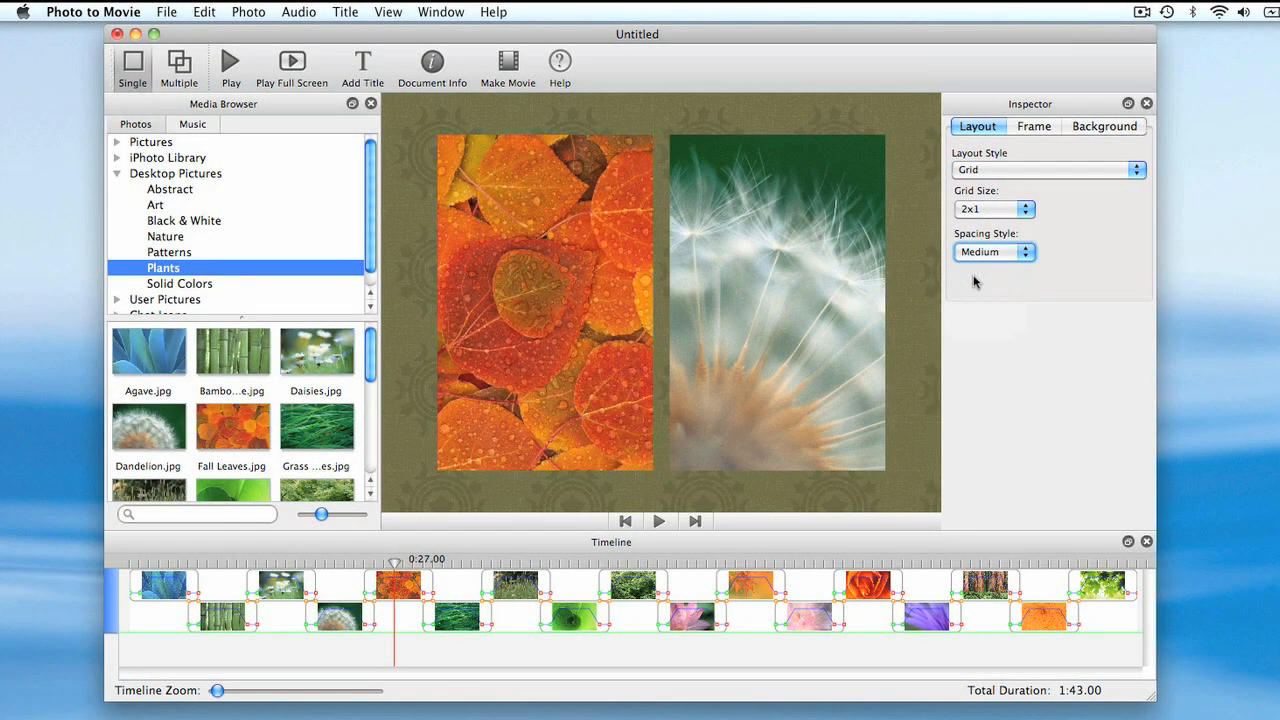
pyautogui.moveTo(990, 260)
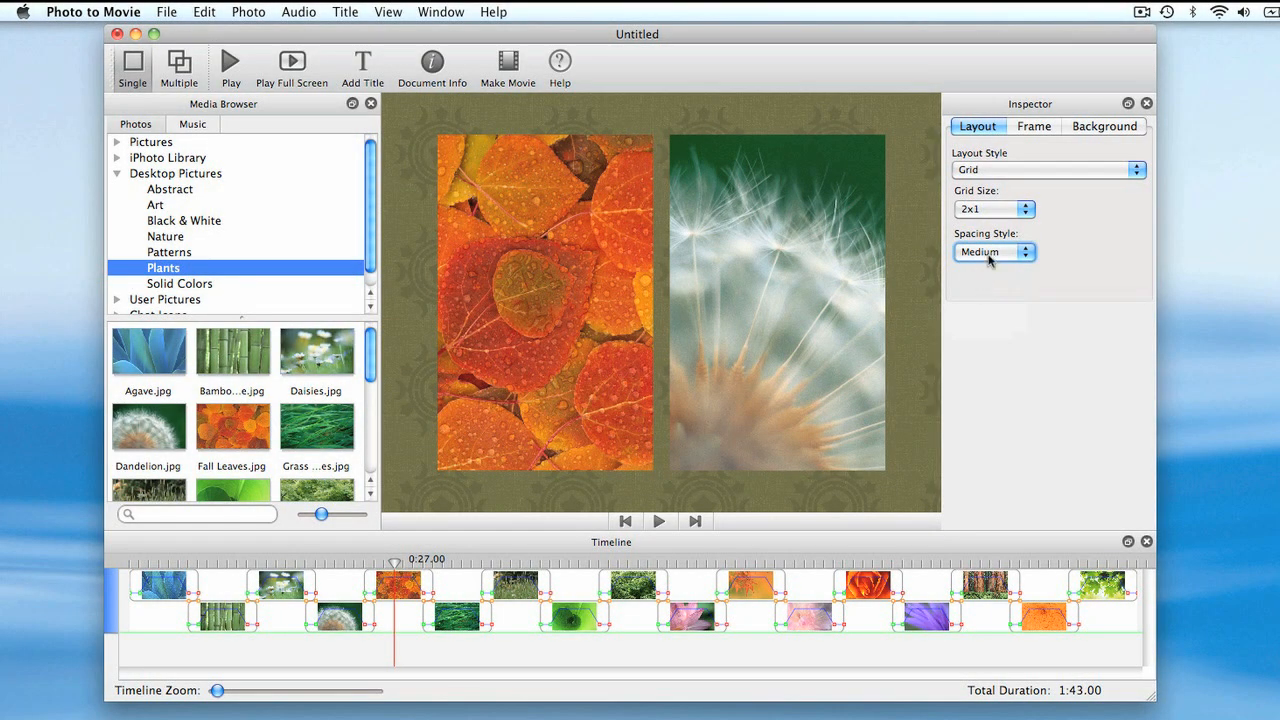
# Change the grid to 3x2 and preview a later slide at 0:44
pyautogui.click(996, 210)
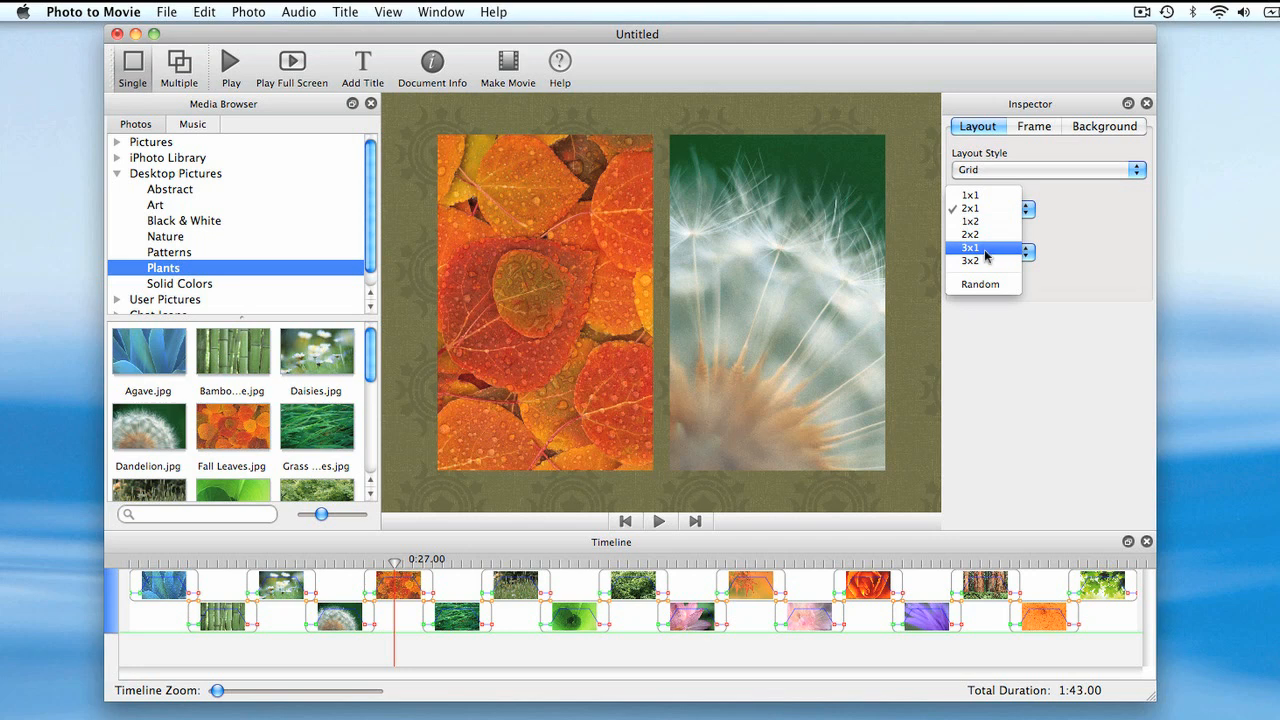
pyautogui.click(970, 260)
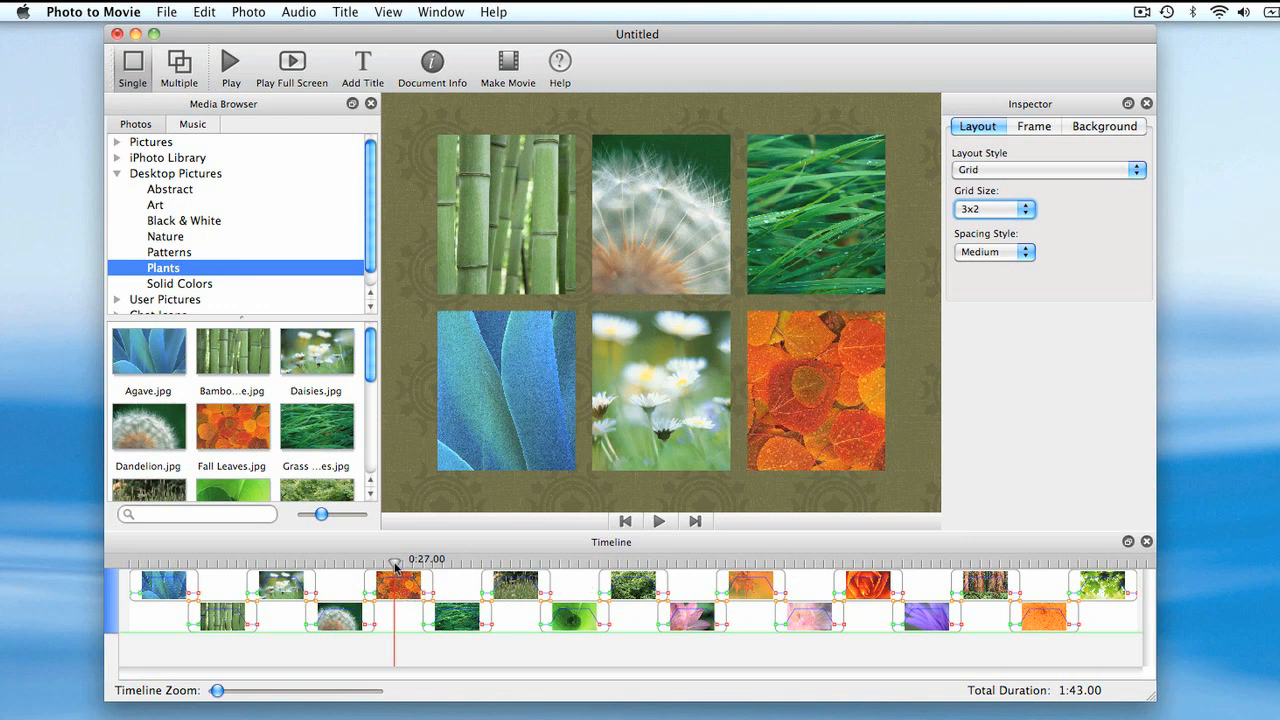
pyautogui.moveTo(396, 564); pyautogui.dragTo(470, 564)
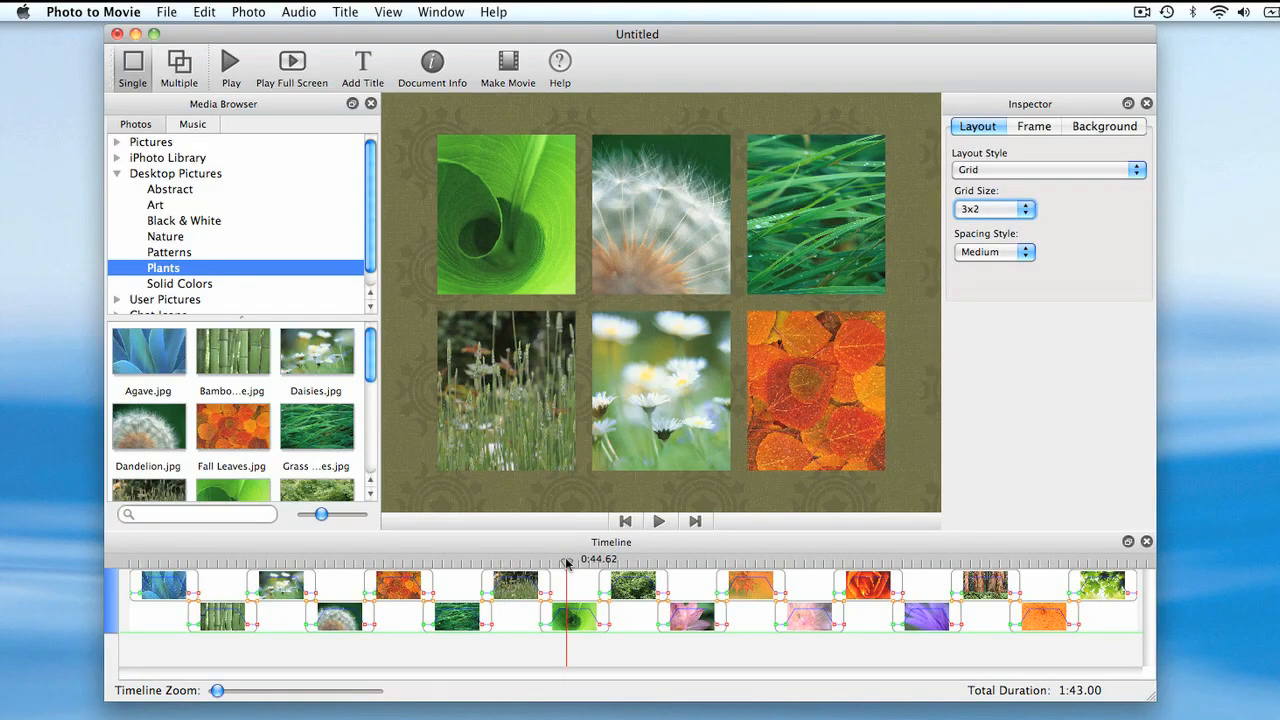
pyautogui.click(566, 616)
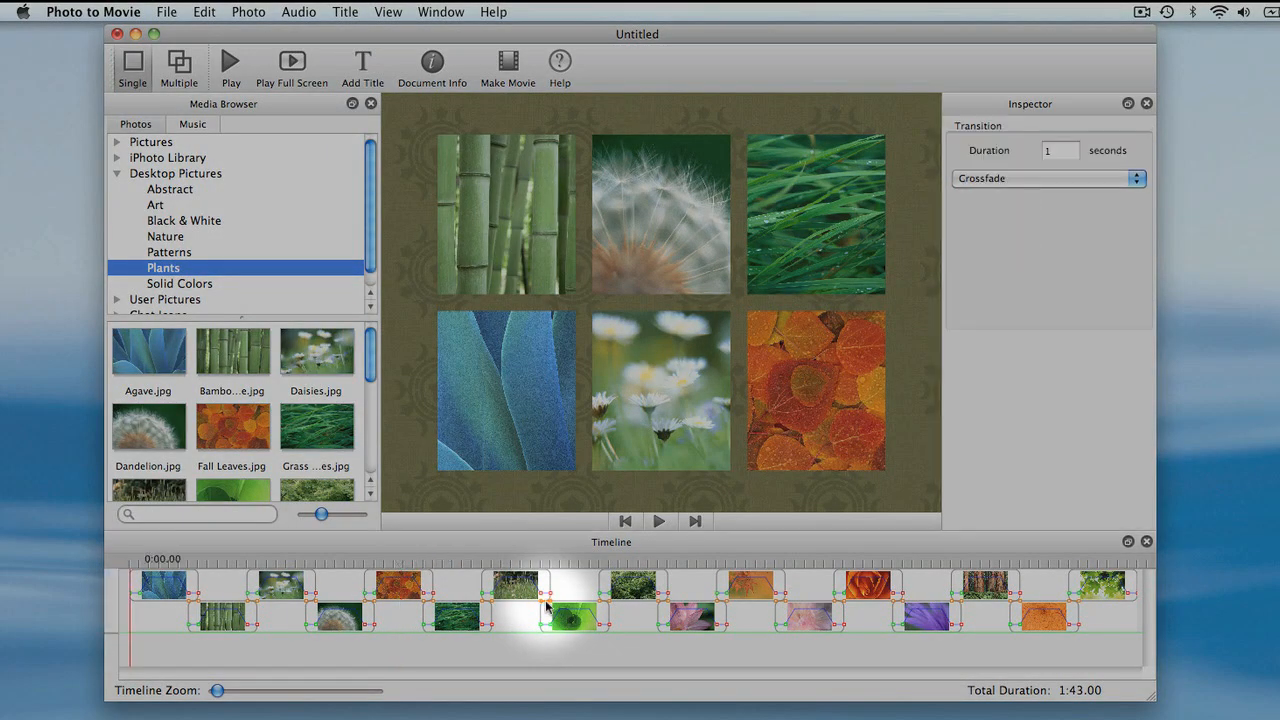
pyautogui.click(400, 600)
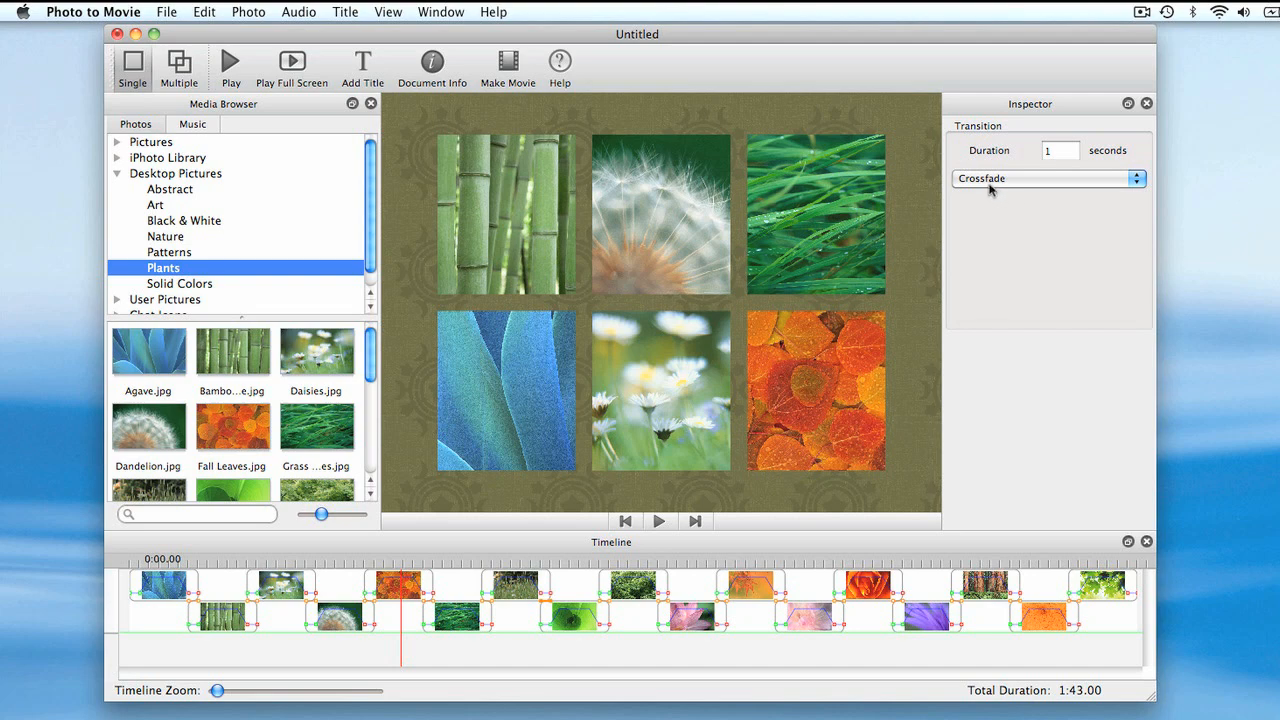
pyautogui.click(1048, 178)
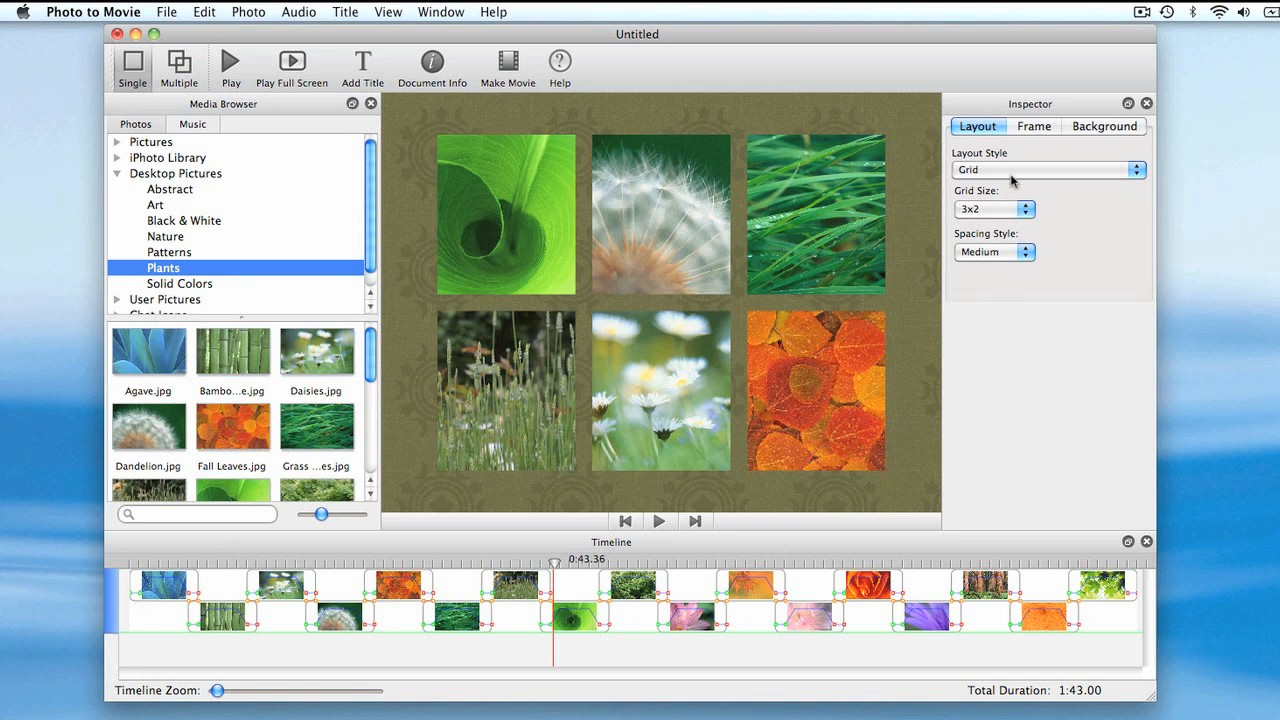
# Try the Advancing layout style, preview it, then settle on Collage
pyautogui.click(1048, 168)
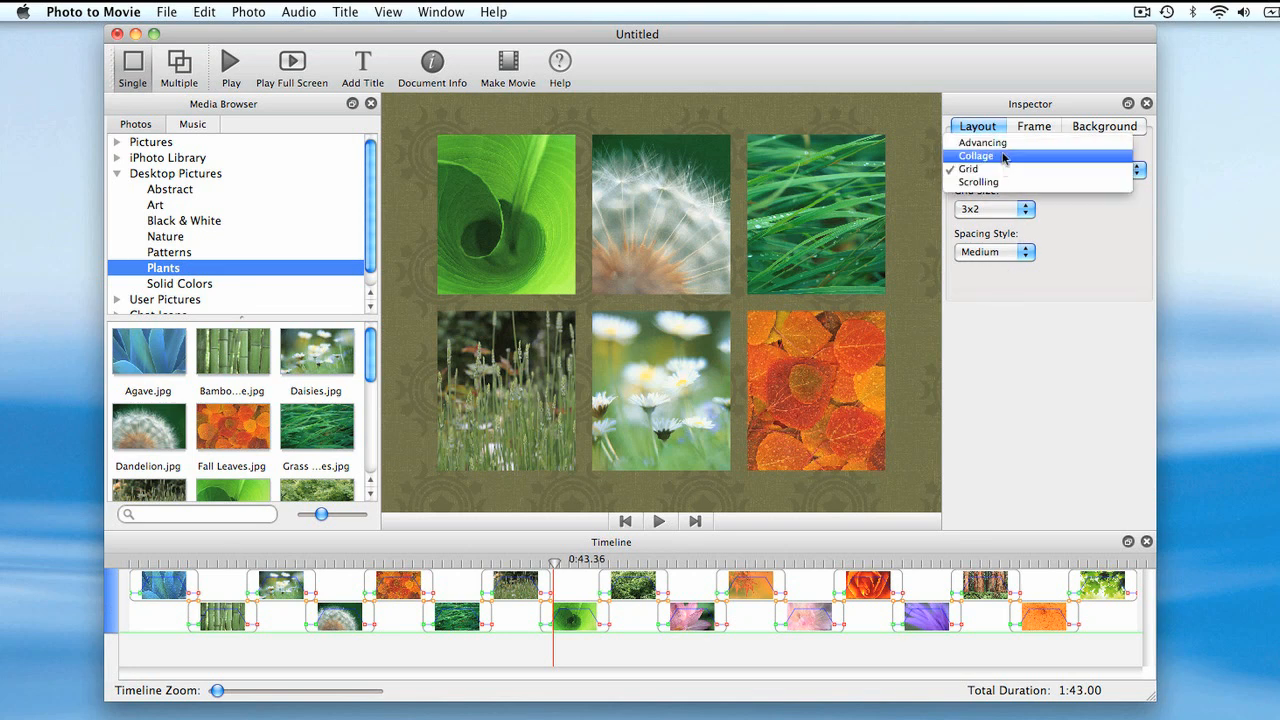
pyautogui.click(982, 142)
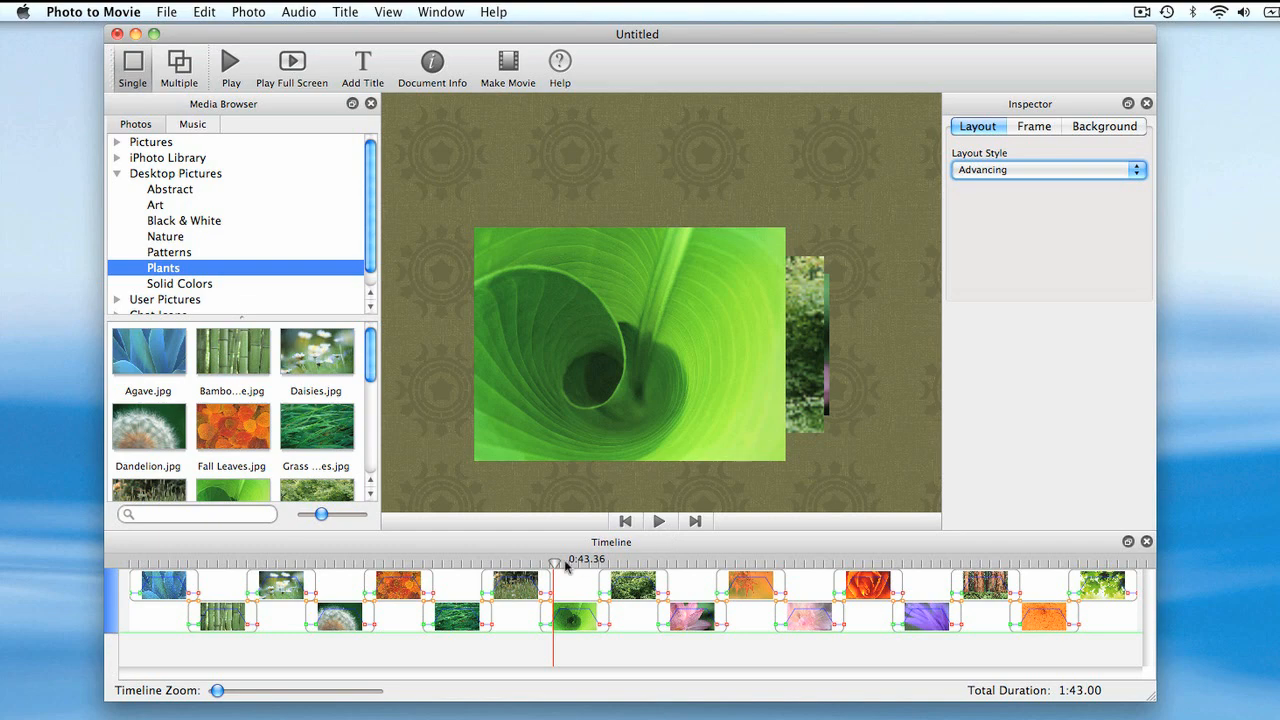
pyautogui.moveTo(556, 564); pyautogui.dragTo(450, 564)
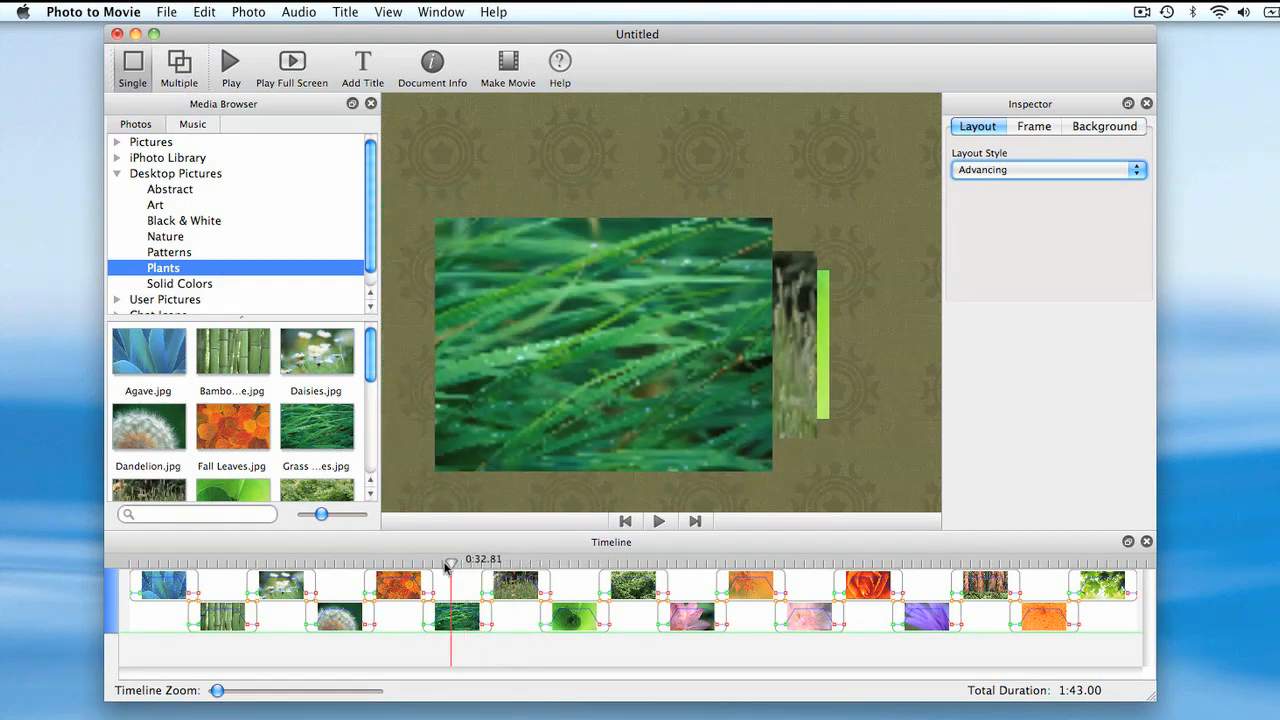
pyautogui.moveTo(448, 562); pyautogui.dragTo(480, 562)
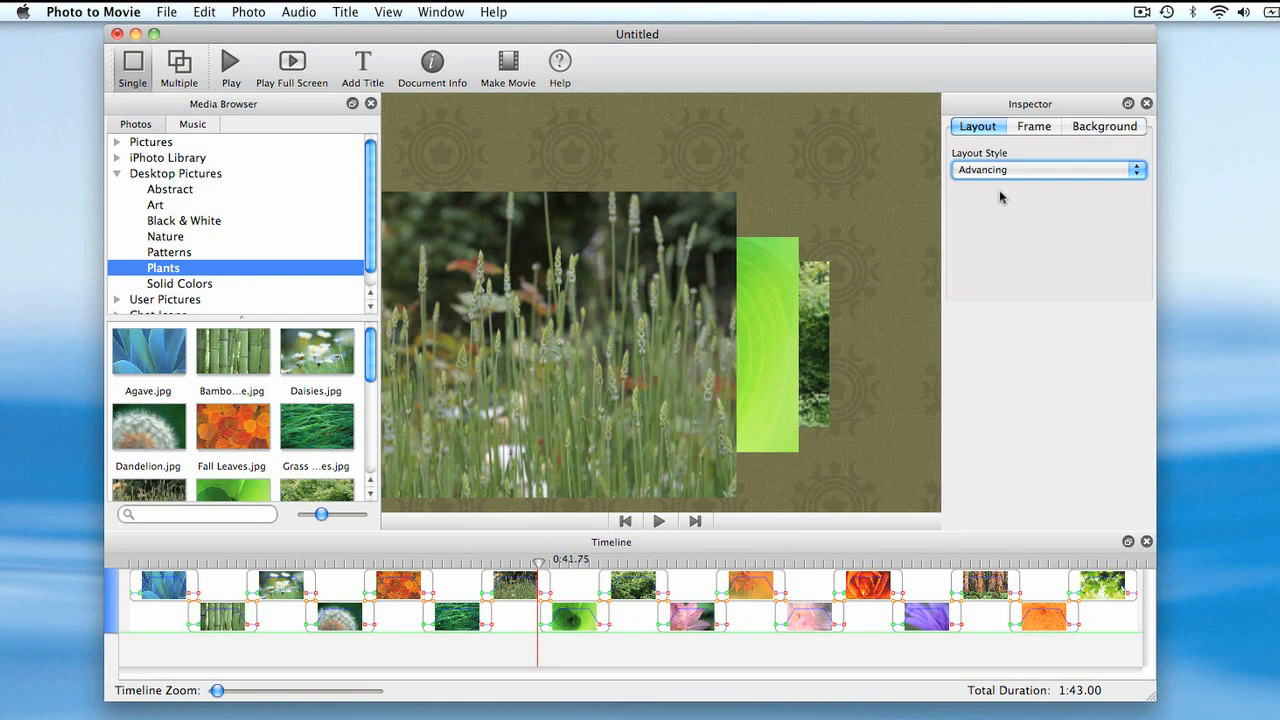
pyautogui.click(1048, 168)
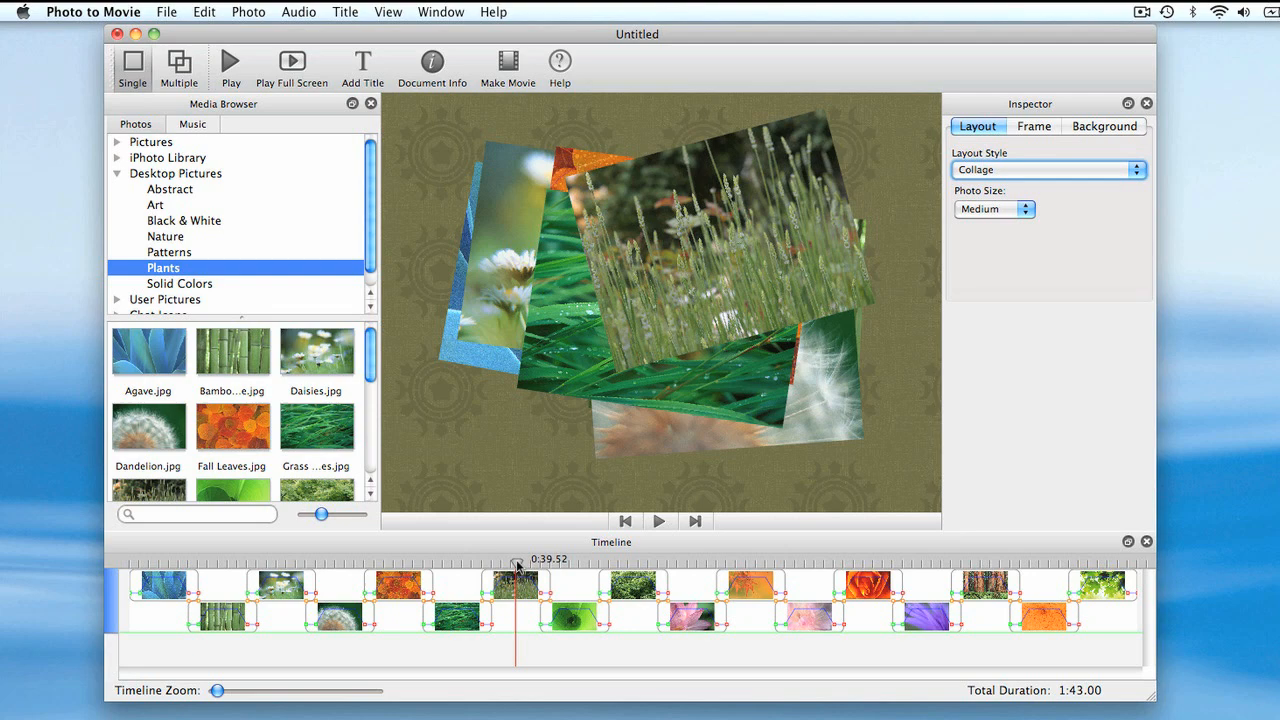
pyautogui.moveTo(300, 608)
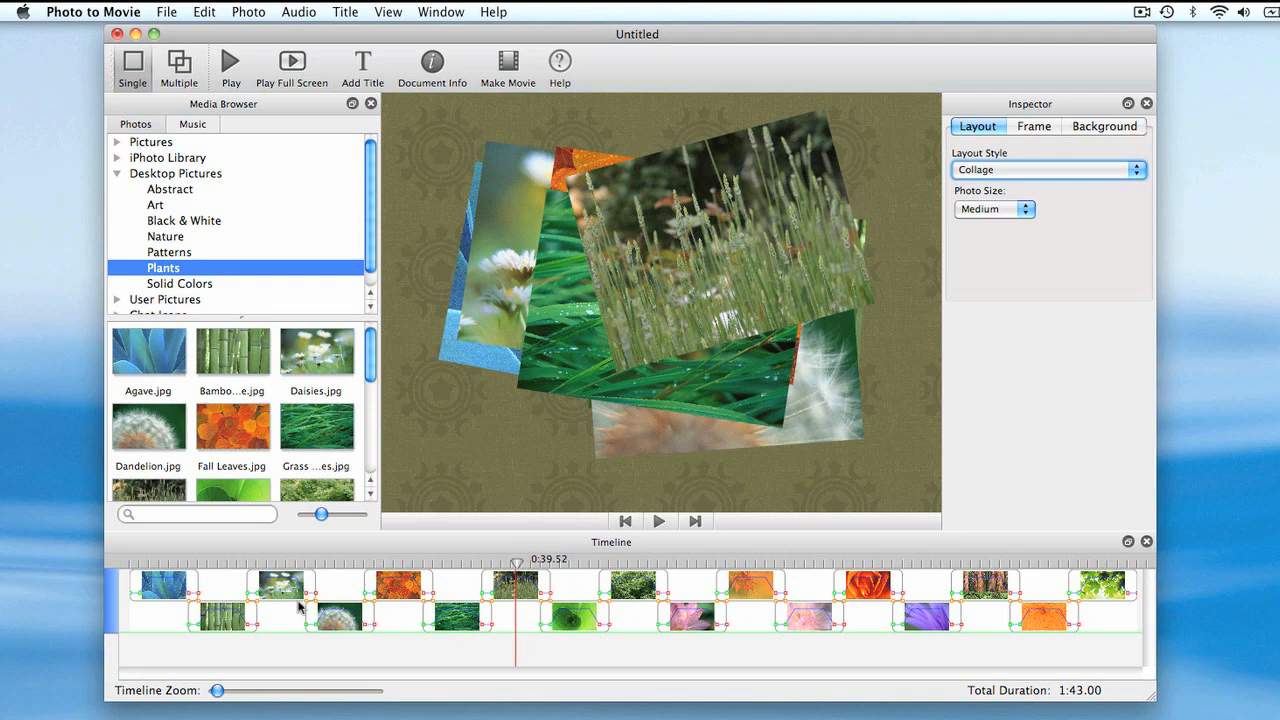
# Select all 17 photos and give them a Medium border, ready to pick its colour
pyautogui.click(164, 584)
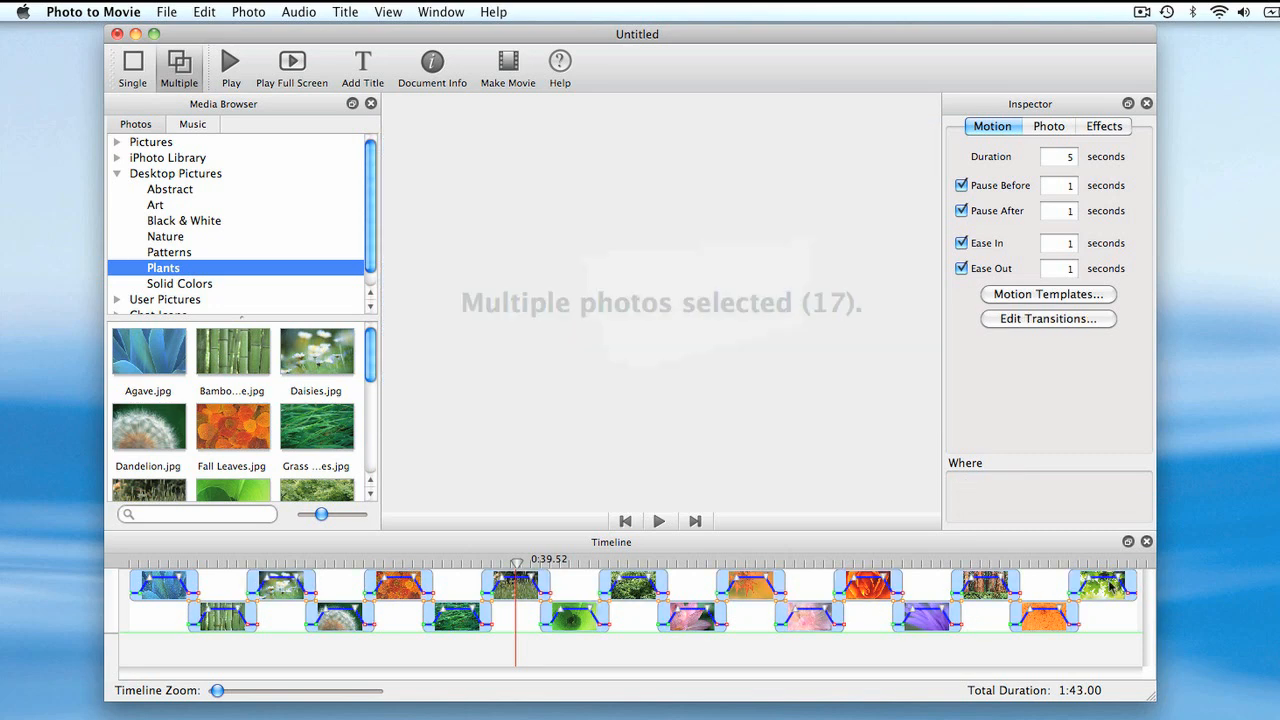
pyautogui.click(1104, 126)
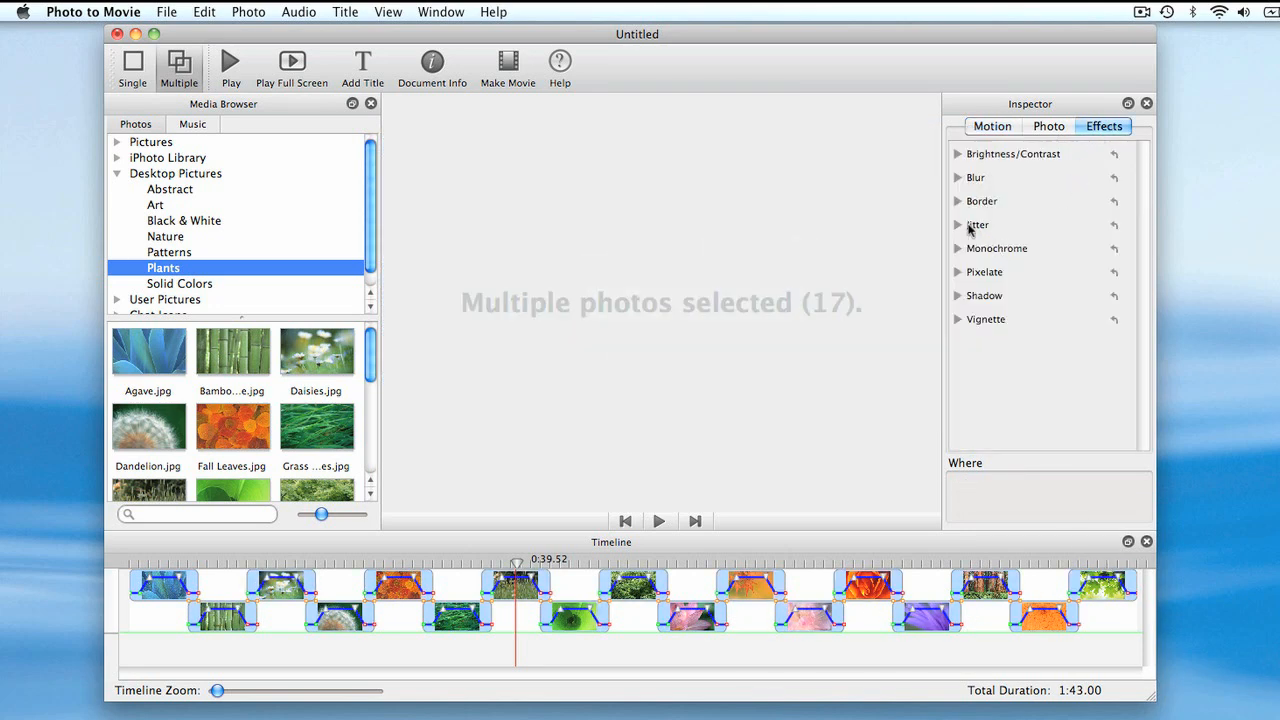
pyautogui.click(956, 200)
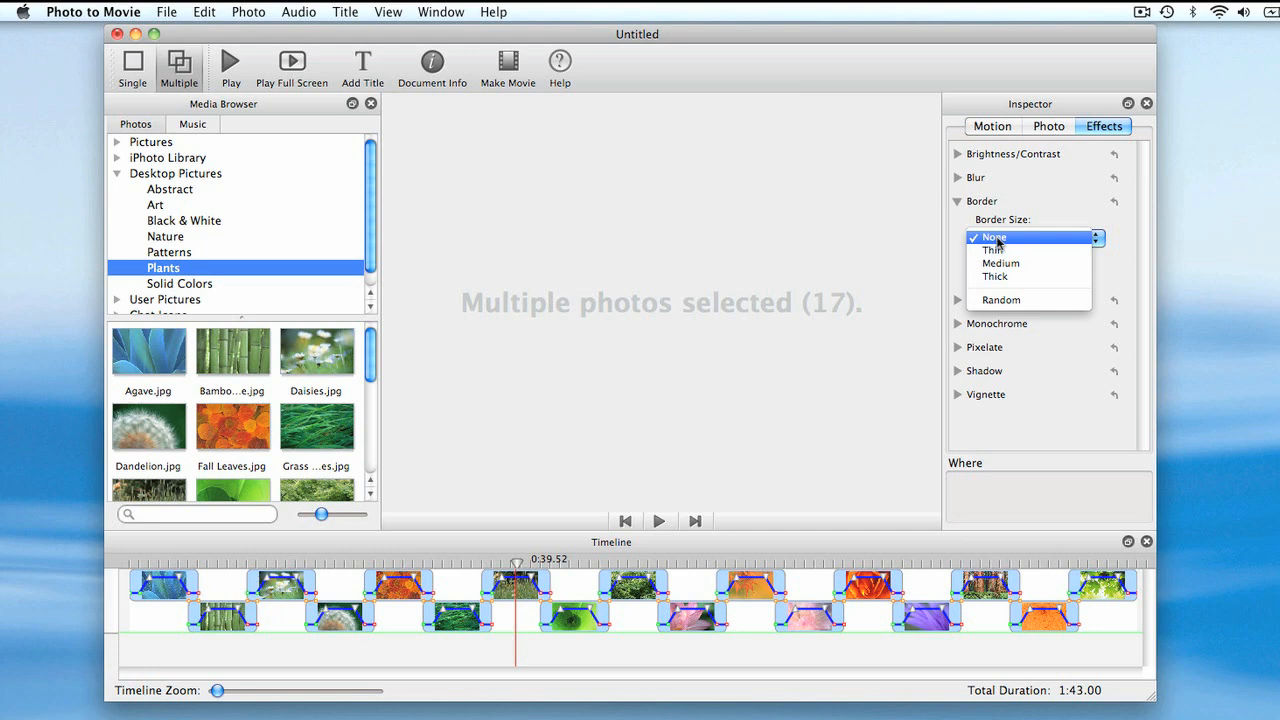
pyautogui.click(1000, 264)
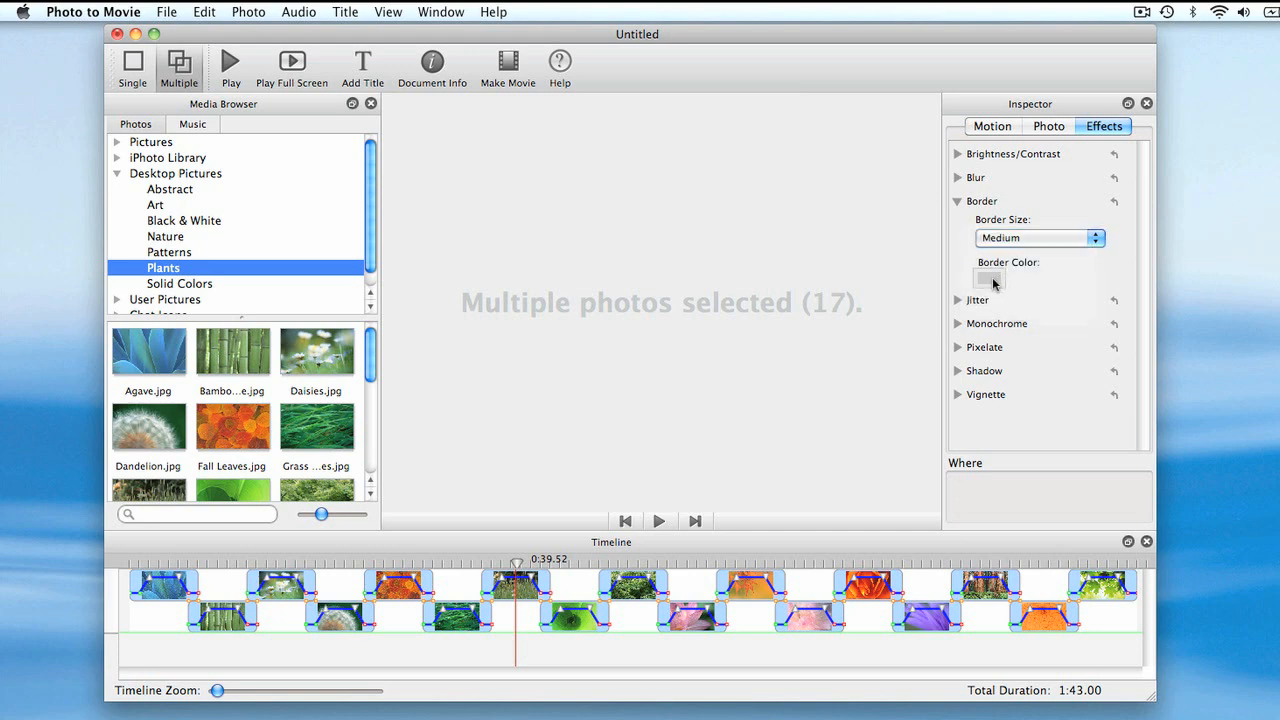
pyautogui.click(988, 276)
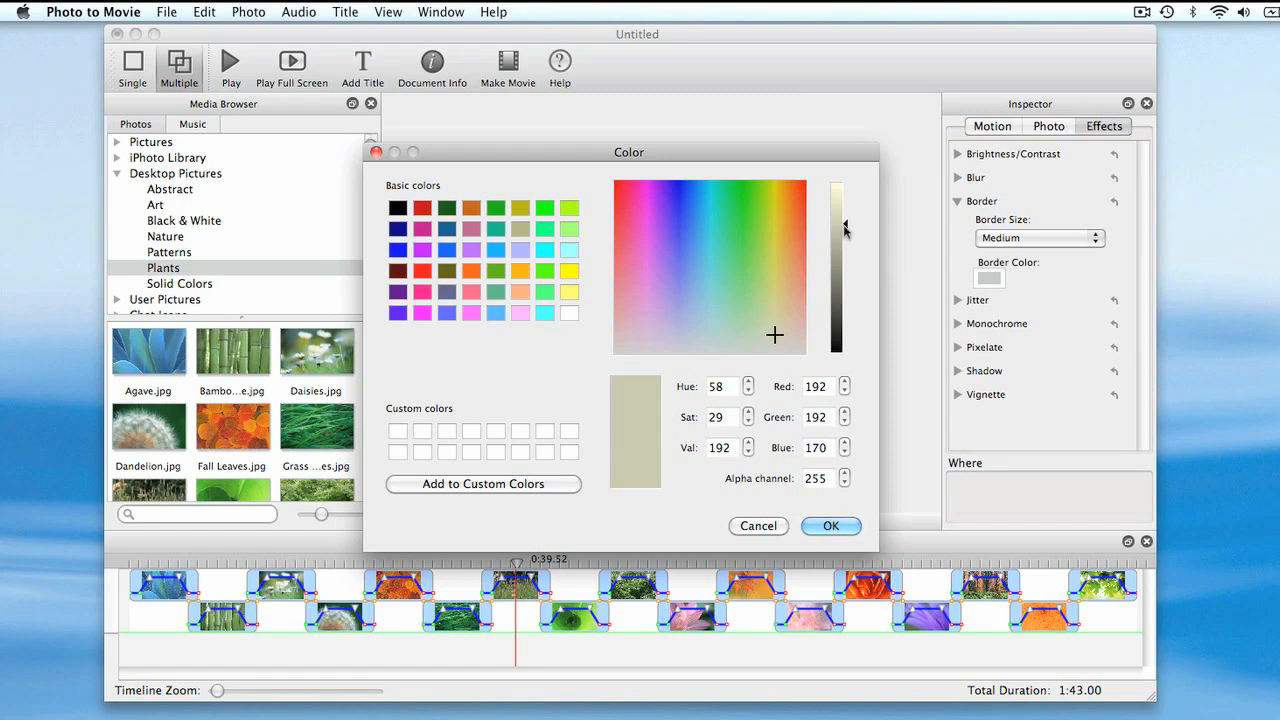
# Confirm a light beige (R192 G192 B170) border colour for the photos
pyautogui.click(830, 526)
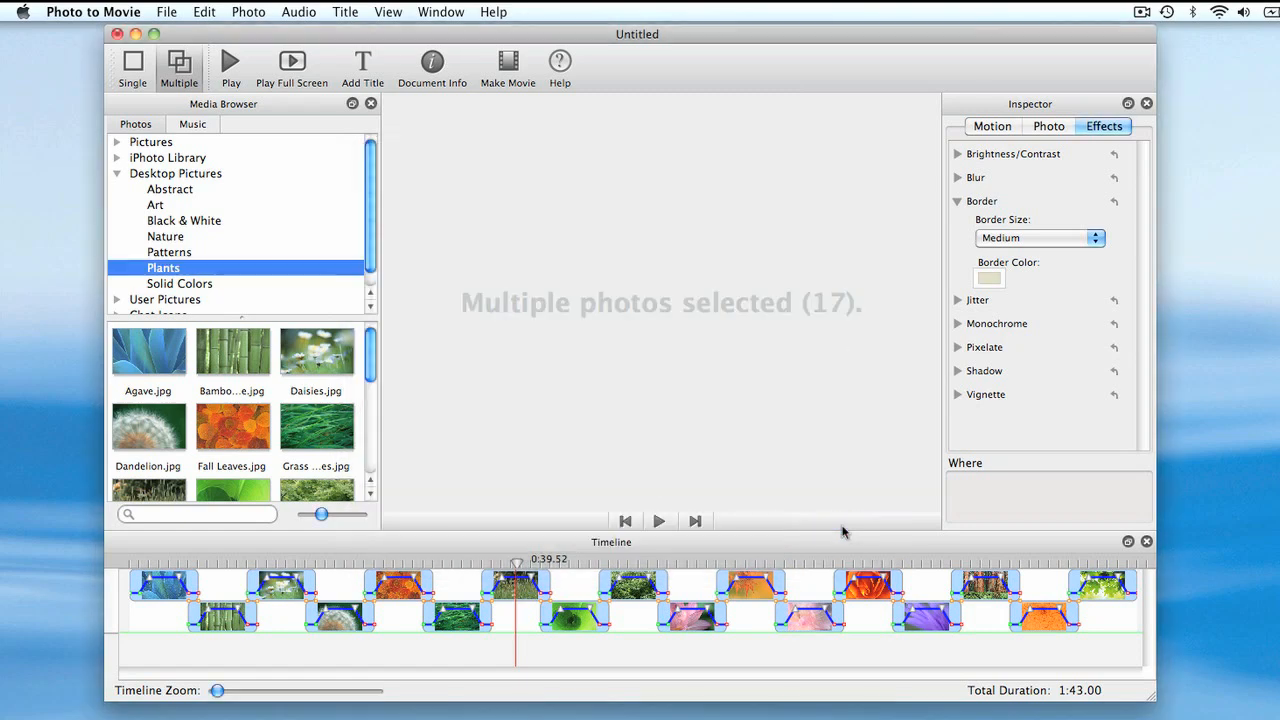